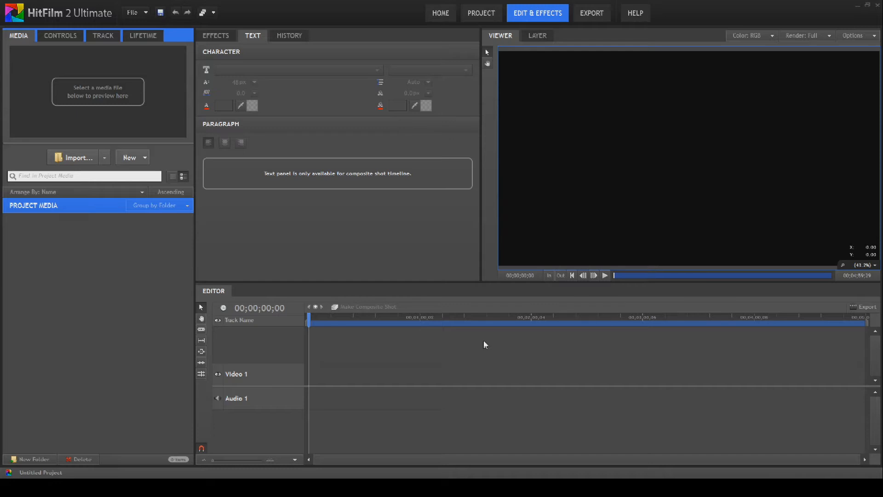
{"action": "mouse_move", "coordinate": [269, 119]}
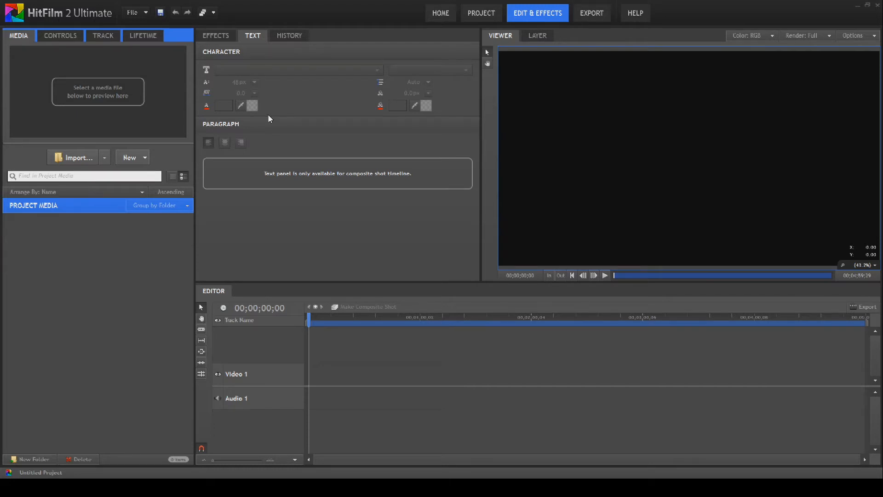
{"action": "mouse_move", "coordinate": [190, 85]}
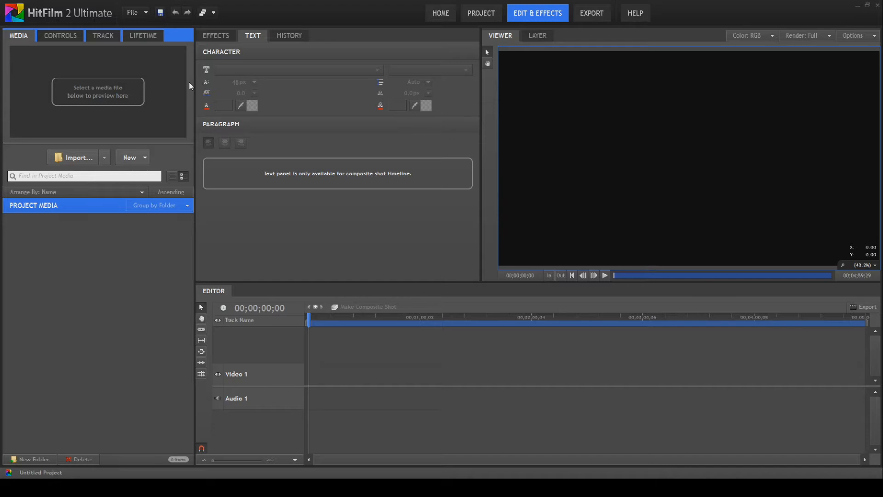
{"action": "mouse_move", "coordinate": [190, 83]}
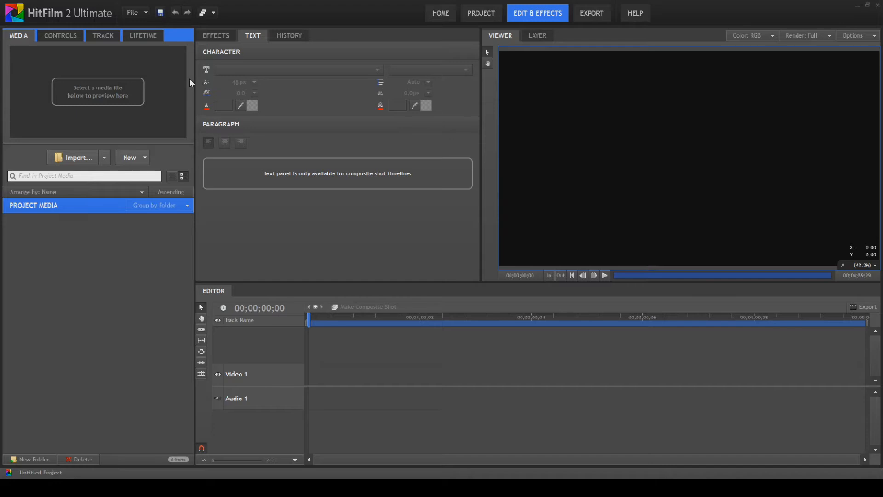
Step: Create a 1920×1080, 29.97 fps, 30-second composite shot named Shot_Container
{"action": "left_click", "coordinate": [128, 158]}
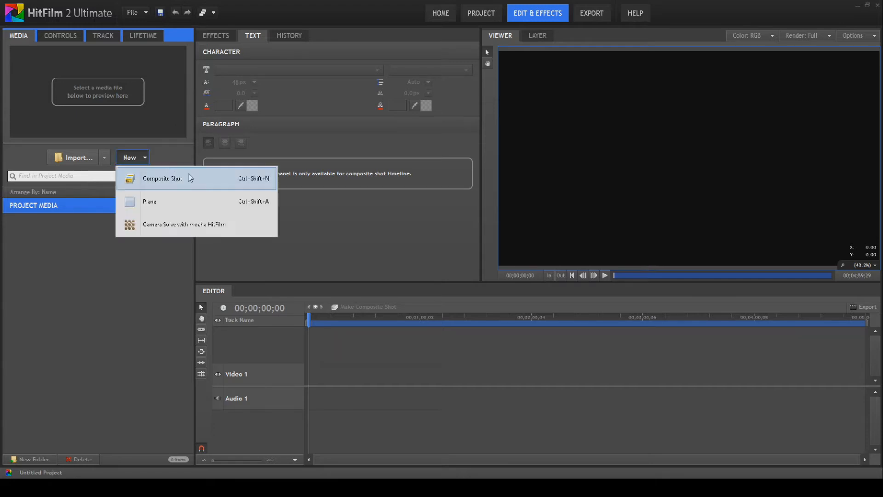
{"action": "left_click", "coordinate": [162, 178]}
{"action": "type", "text": "Shot_Container"}
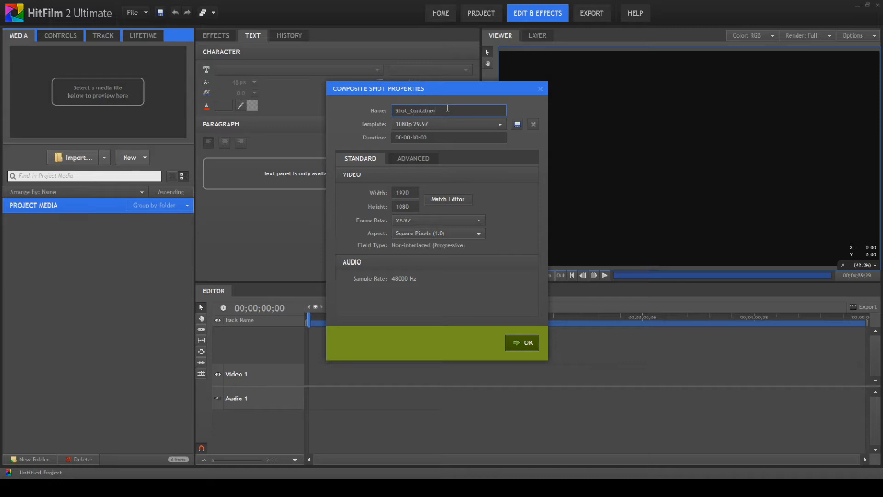
{"action": "mouse_move", "coordinate": [527, 313]}
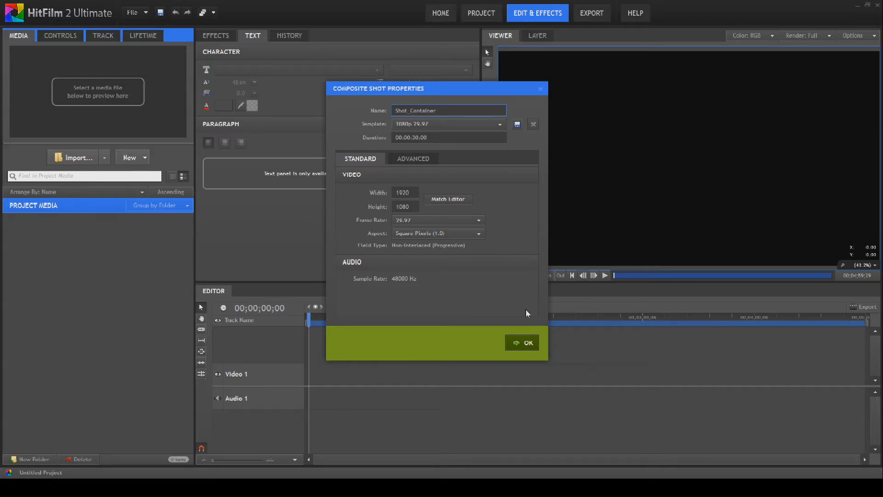
{"action": "left_click", "coordinate": [522, 343]}
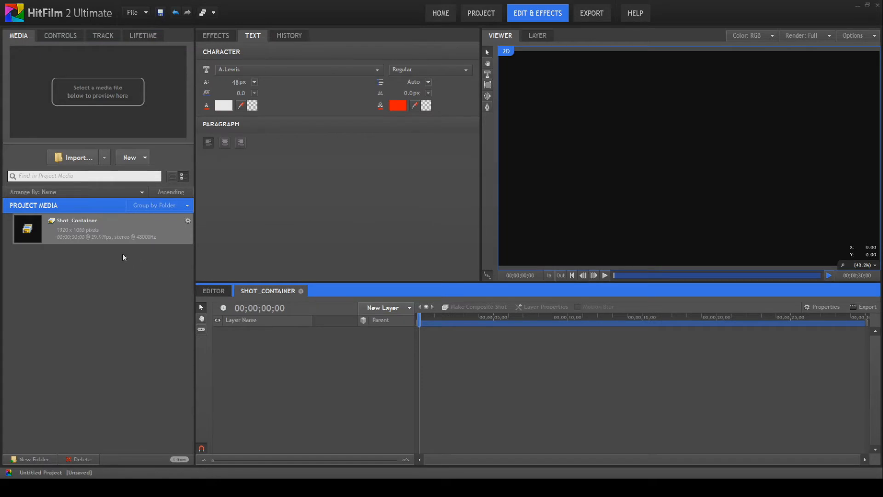
Step: Create a second composite shot named Rotator_Container
{"action": "left_click", "coordinate": [129, 157]}
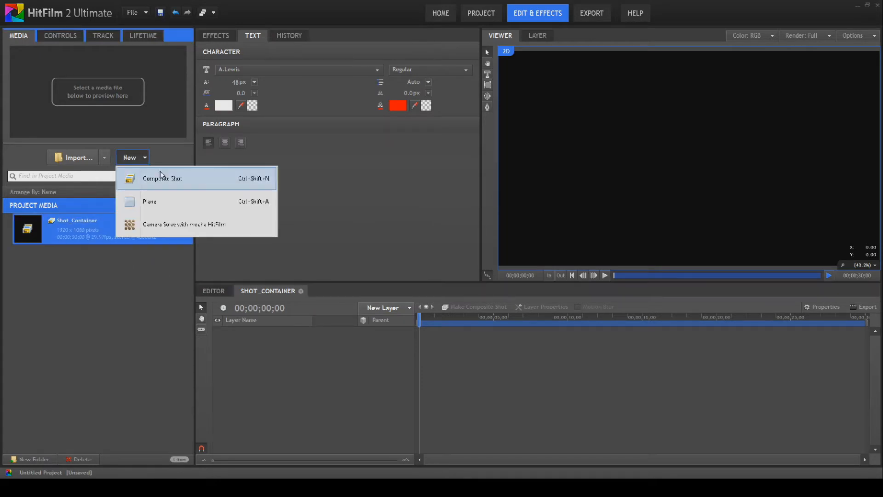
{"action": "left_click", "coordinate": [162, 178]}
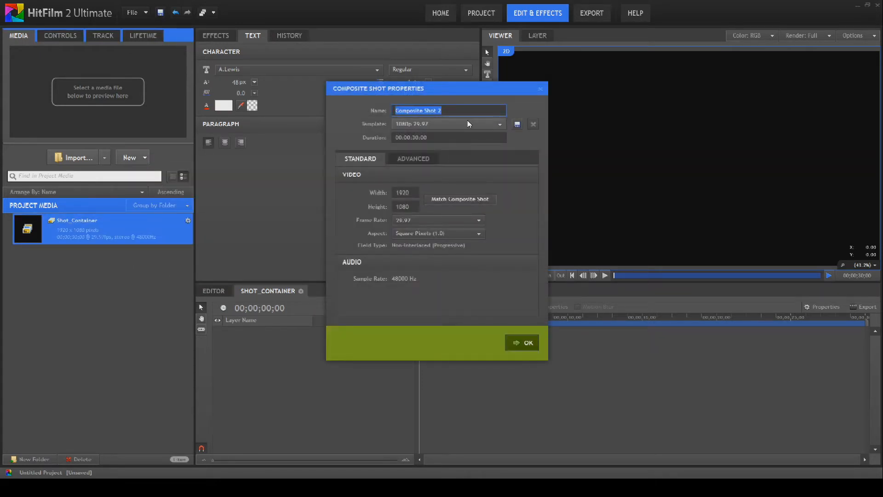
{"action": "type", "text": "Rot"}
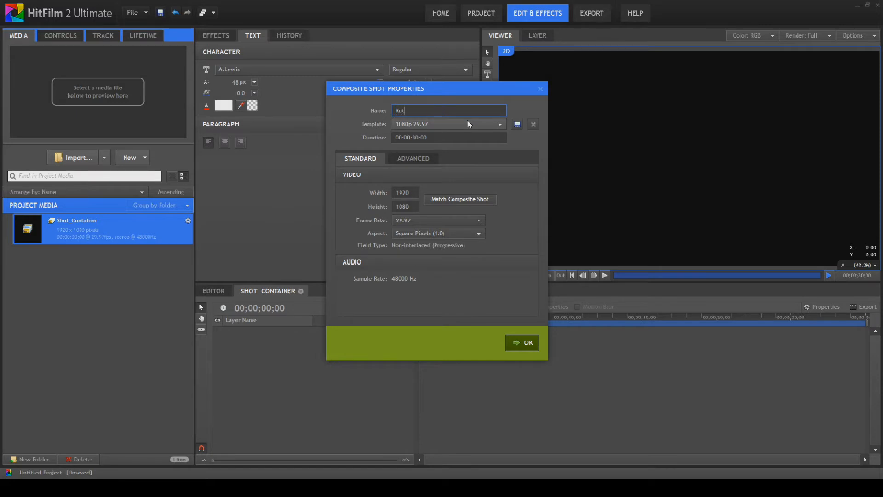
{"action": "type", "text": "ator"}
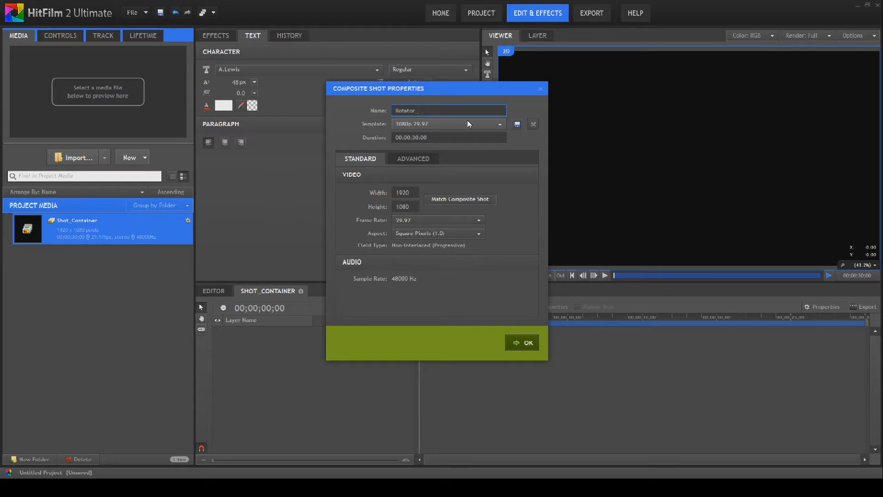
{"action": "type", "text": "_Container"}
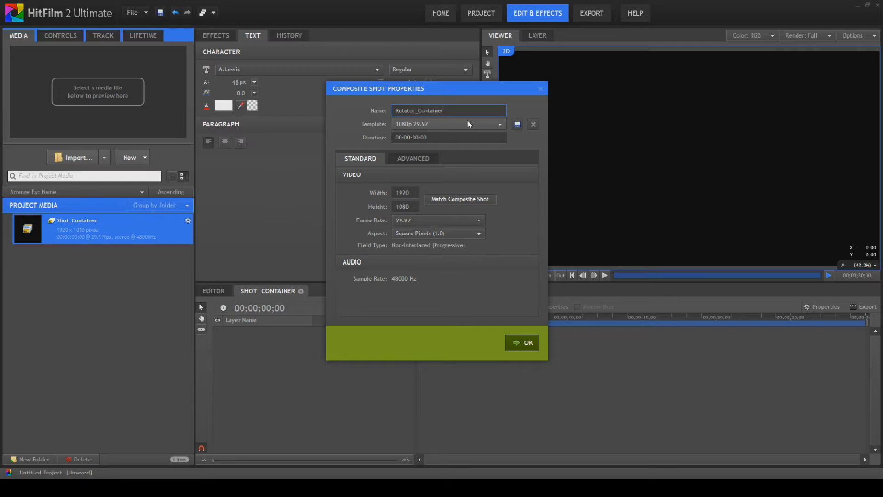
{"action": "mouse_move", "coordinate": [524, 331]}
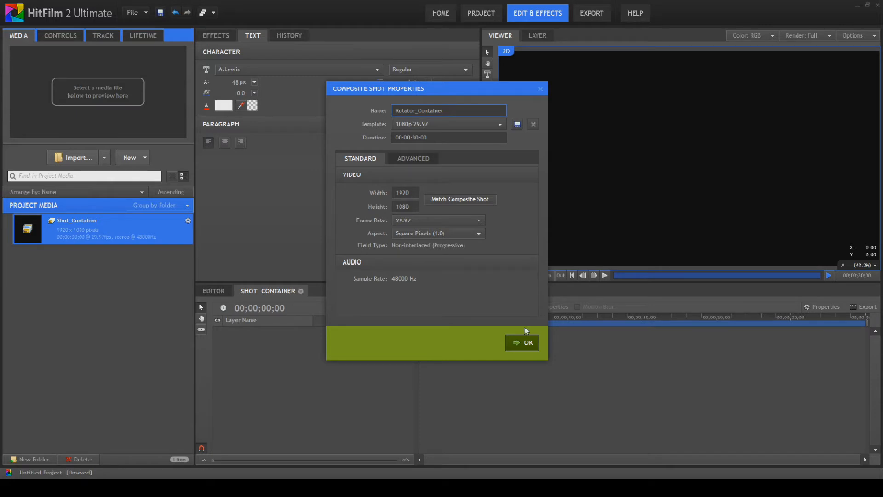
{"action": "left_click", "coordinate": [522, 342]}
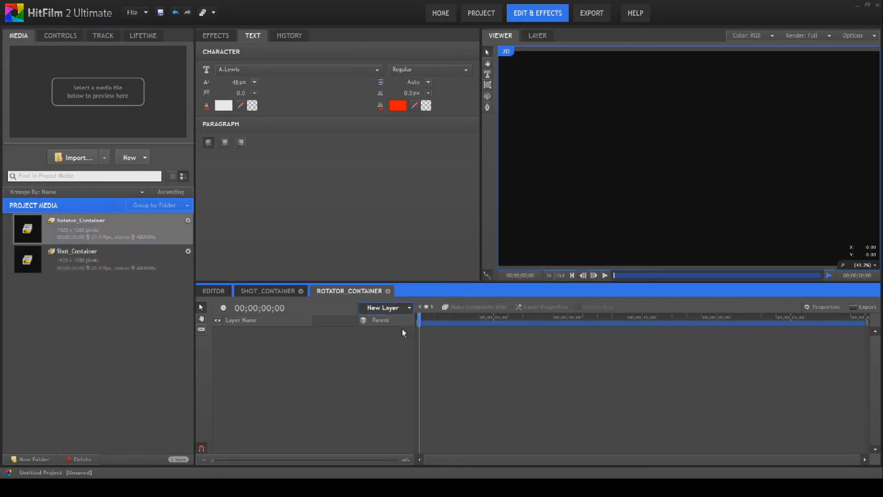
Step: Add a white plane layer named Rotator to the shot
{"action": "left_click", "coordinate": [381, 320]}
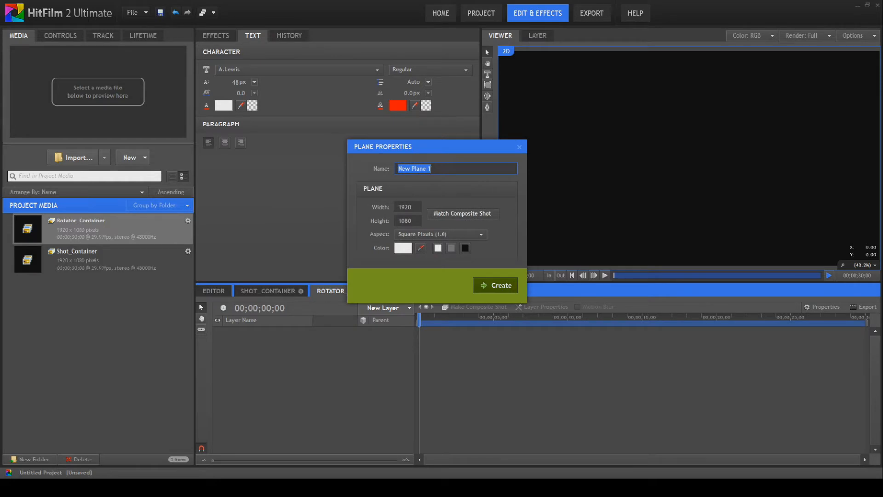
{"action": "type", "text": "Rotat"}
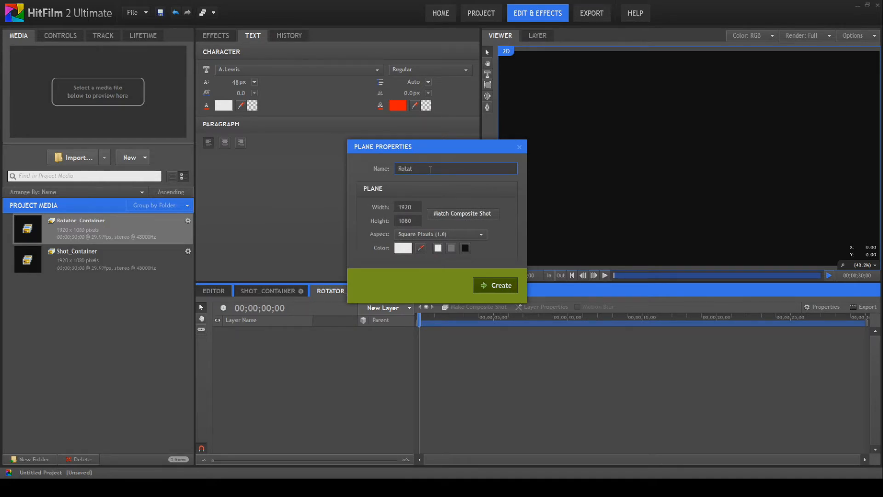
{"action": "left_click", "coordinate": [499, 286]}
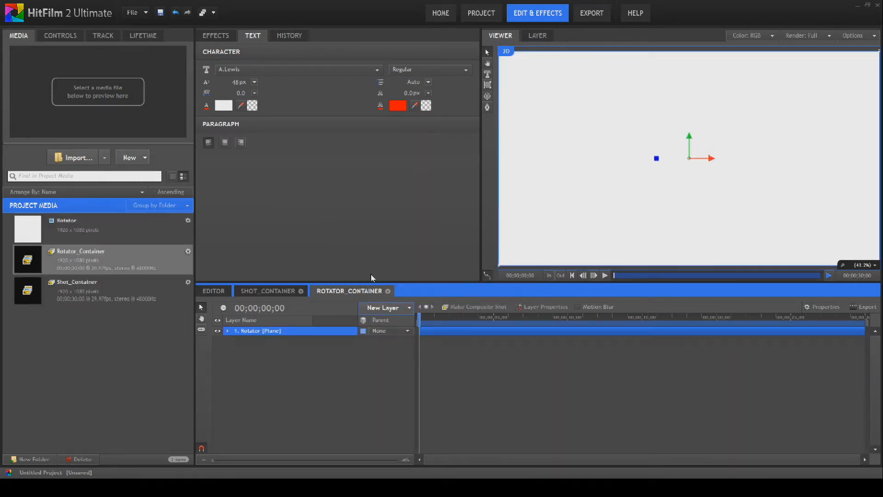
Step: Set the Rotator plane's scale to 10%, position to 0, -417, and key its scale
{"action": "left_click", "coordinate": [228, 331]}
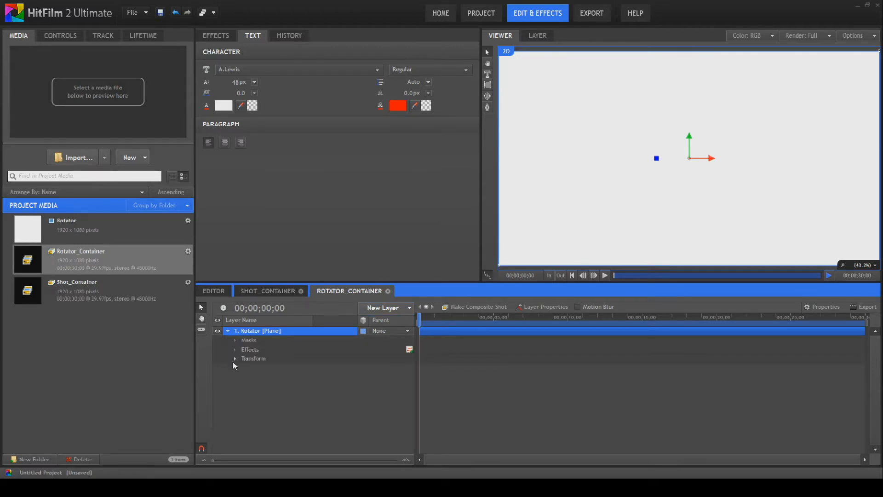
{"action": "left_click", "coordinate": [235, 359]}
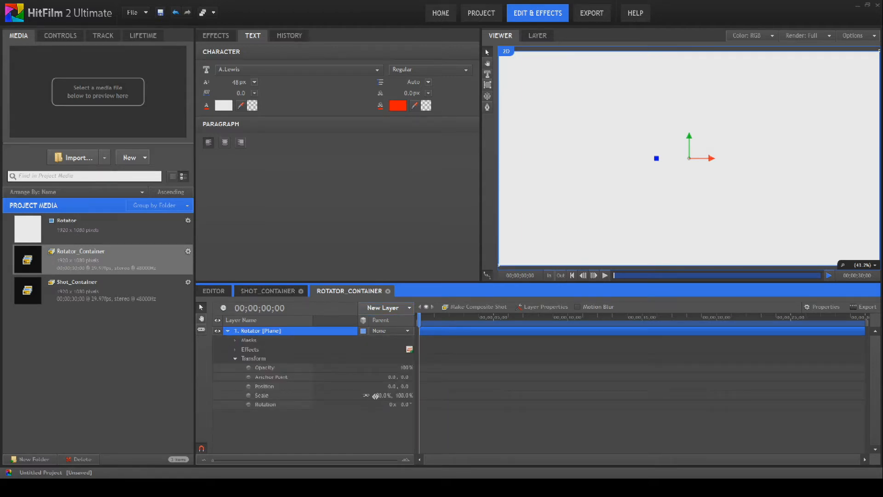
{"action": "double_click", "coordinate": [385, 394]}
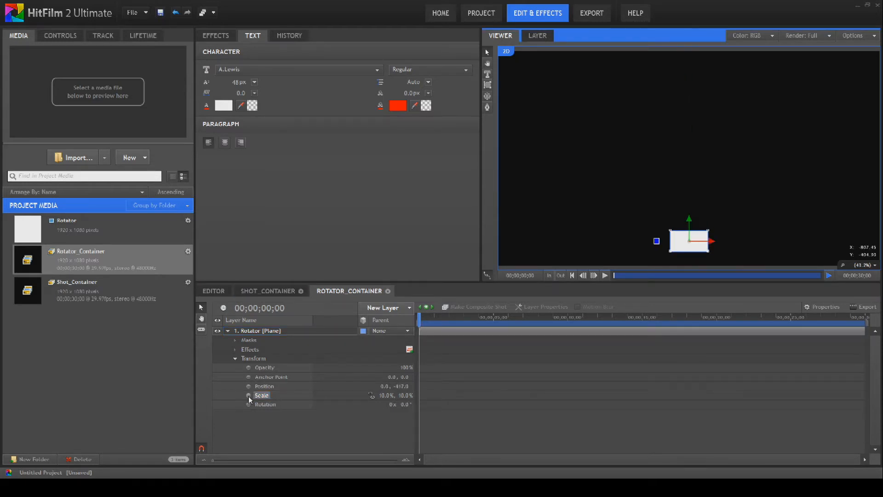
{"action": "left_click", "coordinate": [248, 394]}
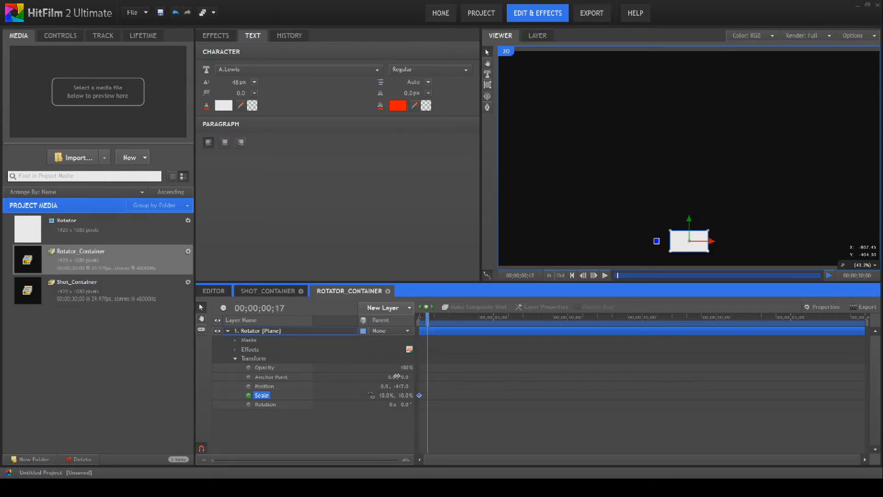
Step: Key the Rotator's width at successive frames: 35%, 65%, back to 10%, and more
{"action": "double_click", "coordinate": [382, 394]}
{"action": "type", "text": "35"}
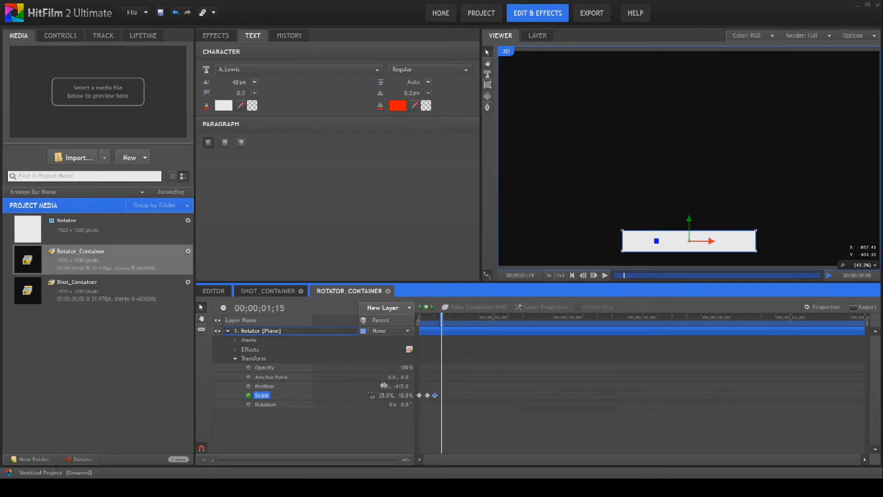
{"action": "double_click", "coordinate": [383, 395]}
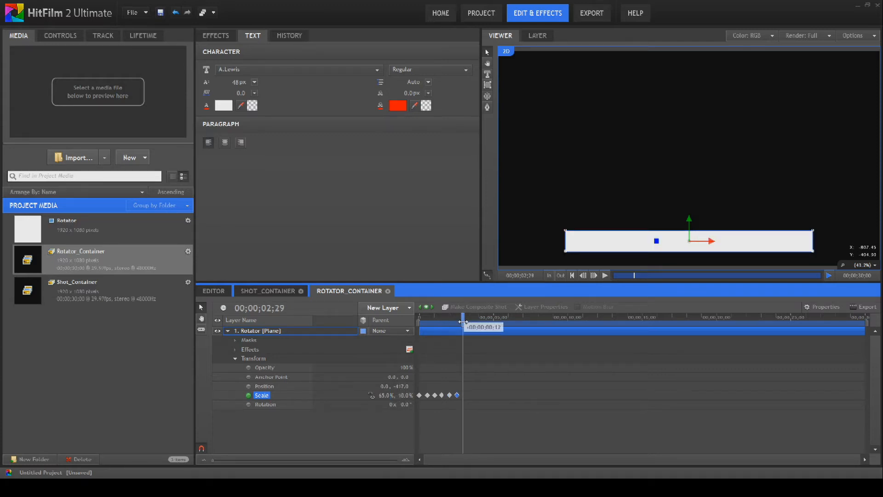
{"action": "double_click", "coordinate": [384, 394]}
{"action": "type", "text": "10"}
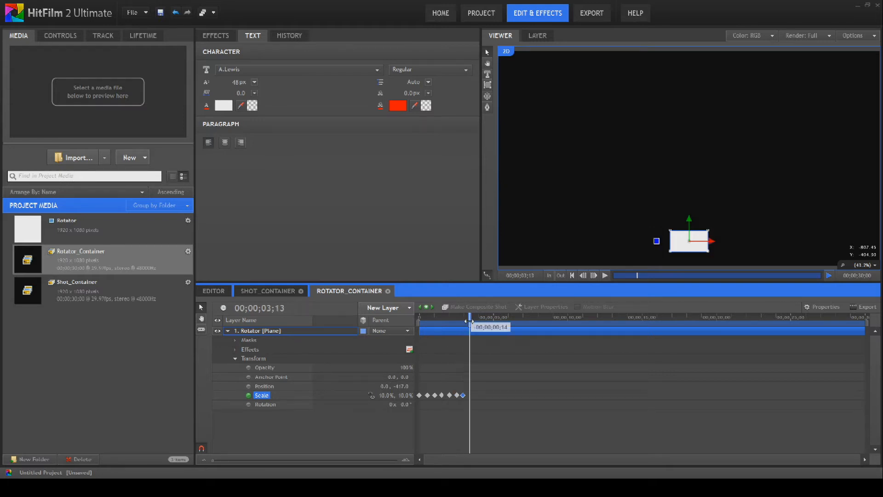
{"action": "double_click", "coordinate": [383, 395]}
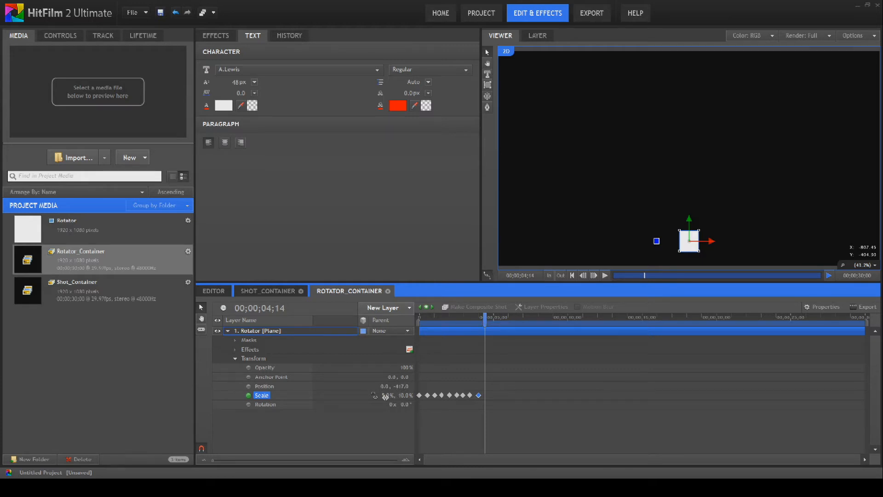
{"action": "double_click", "coordinate": [384, 395]}
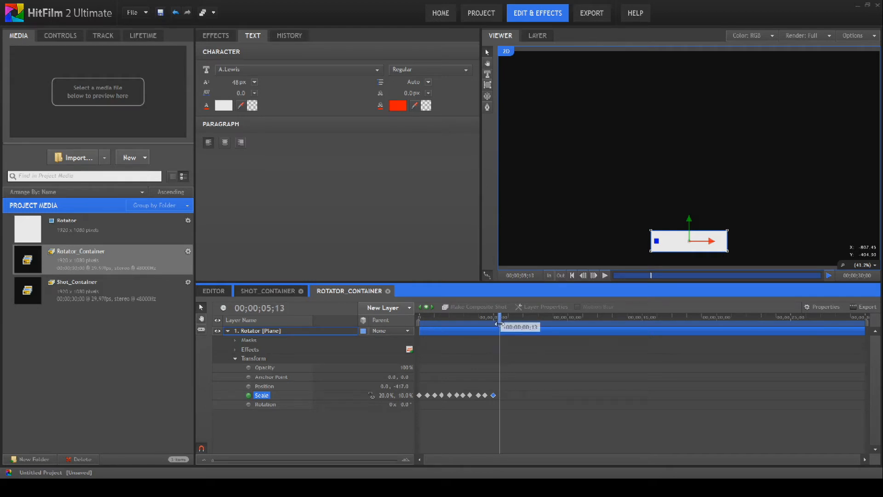
{"action": "double_click", "coordinate": [383, 395]}
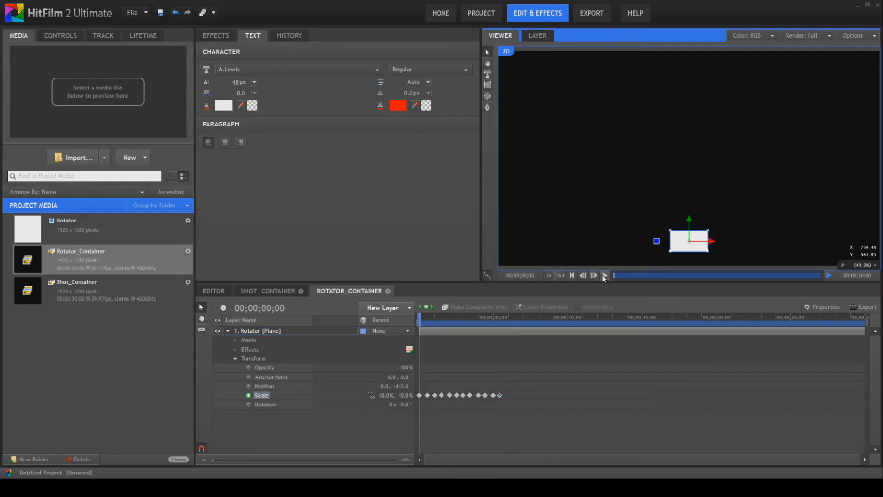
Step: Preview the width flicker animation and adjust the timing of the scale keyframes
{"action": "left_click", "coordinate": [604, 275]}
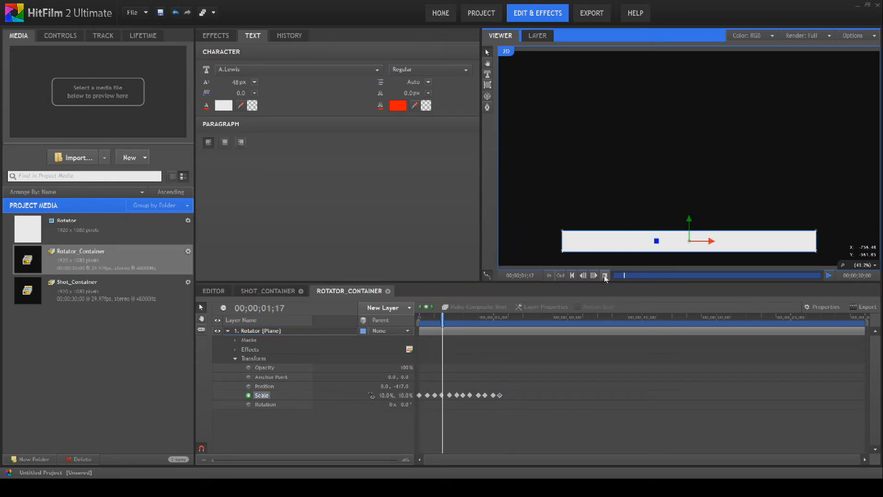
{"action": "left_click", "coordinate": [605, 276]}
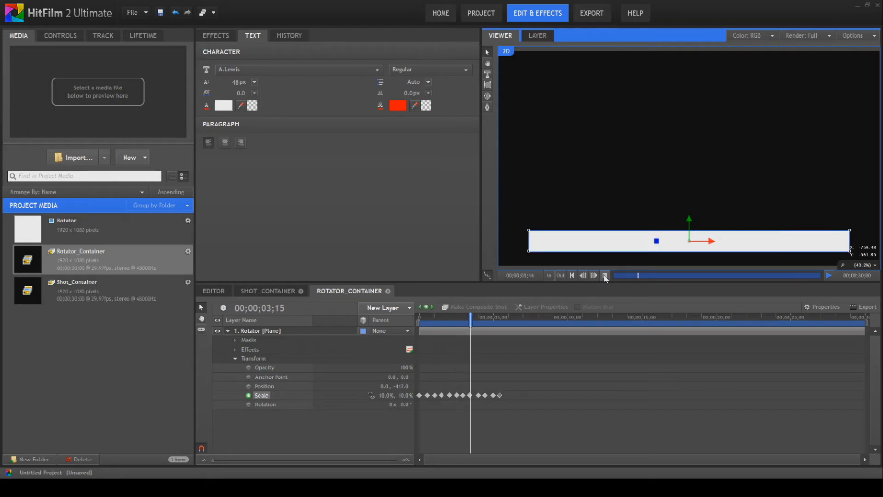
{"action": "left_click", "coordinate": [605, 275]}
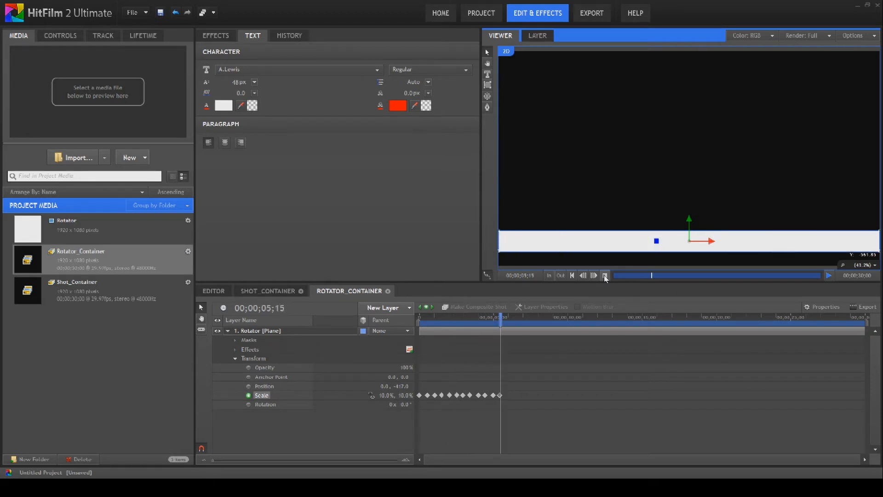
{"action": "left_click", "coordinate": [605, 276]}
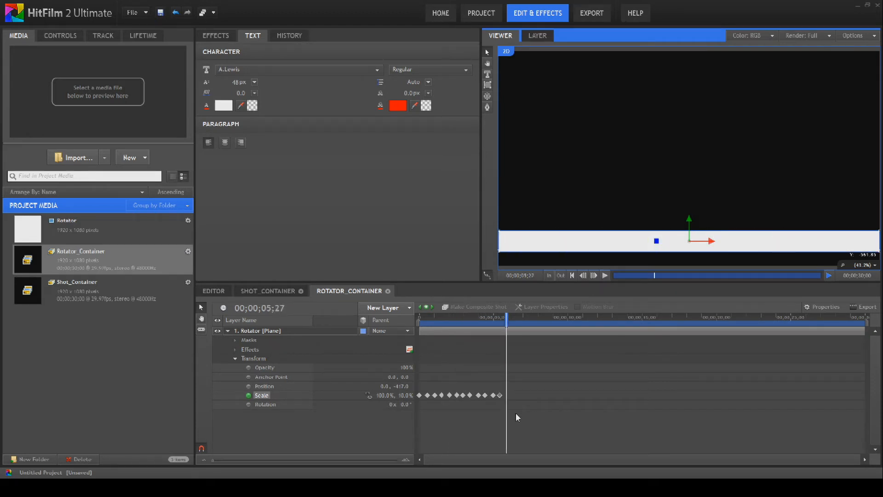
{"action": "left_click", "coordinate": [459, 395]}
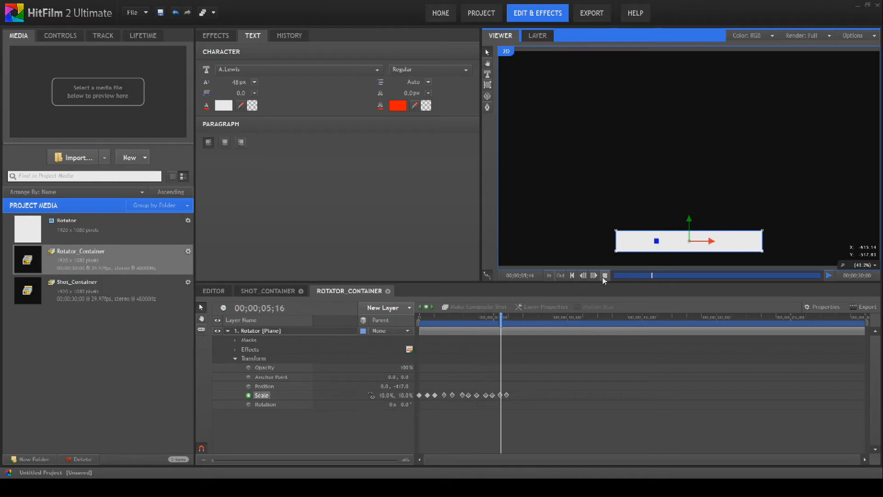
{"action": "left_click", "coordinate": [572, 275]}
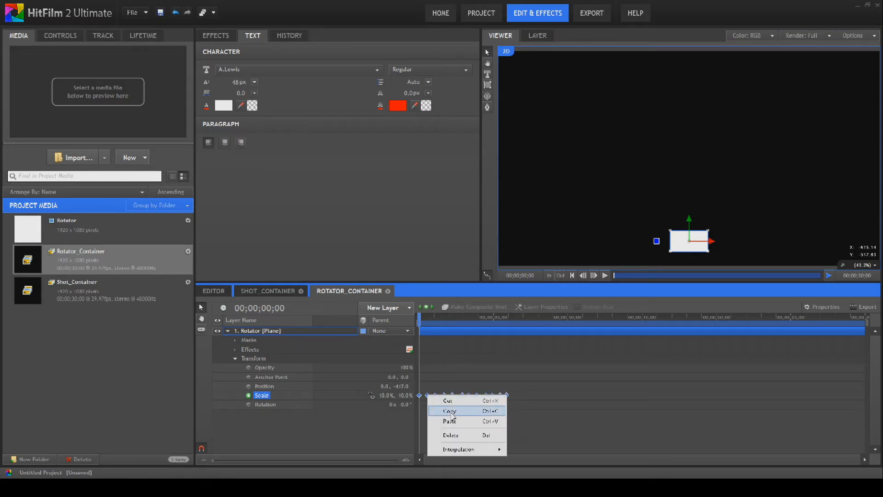
Step: Copy the scale keyframes and paste them at the 12;28 mark
{"action": "left_click", "coordinate": [450, 421]}
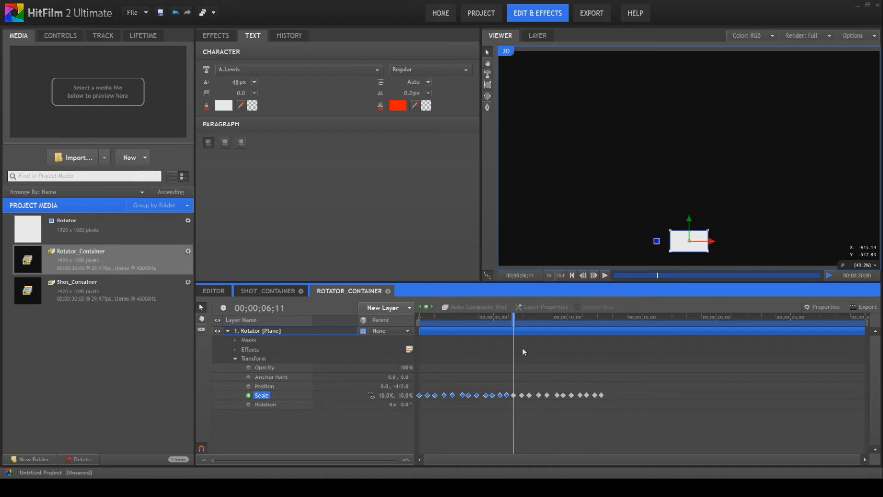
{"action": "mouse_move", "coordinate": [413, 404]}
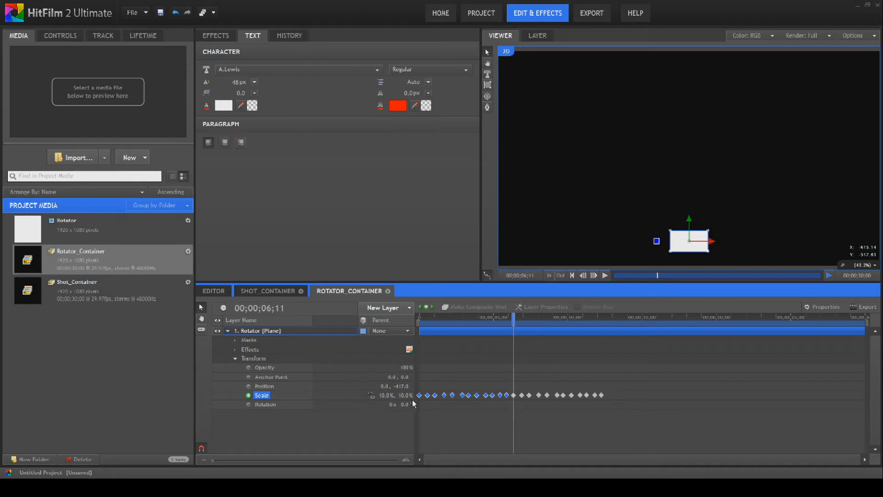
{"action": "mouse_move", "coordinate": [510, 401]}
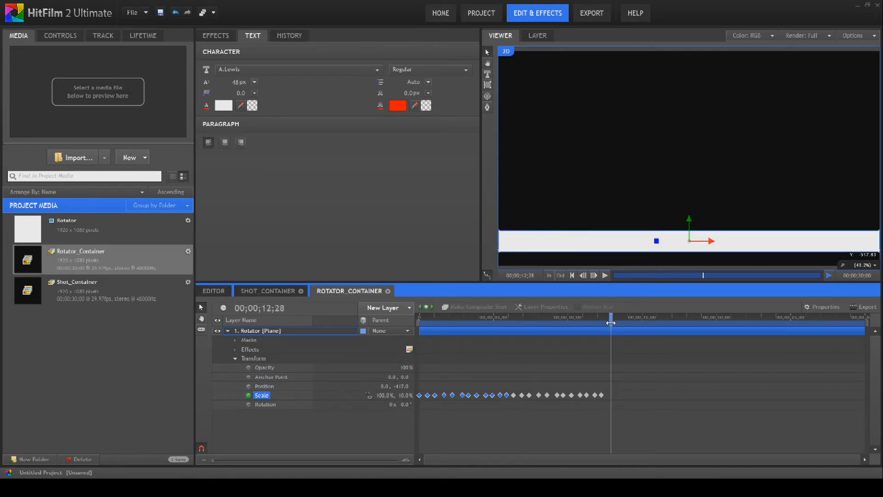
{"action": "right_click", "coordinate": [614, 414]}
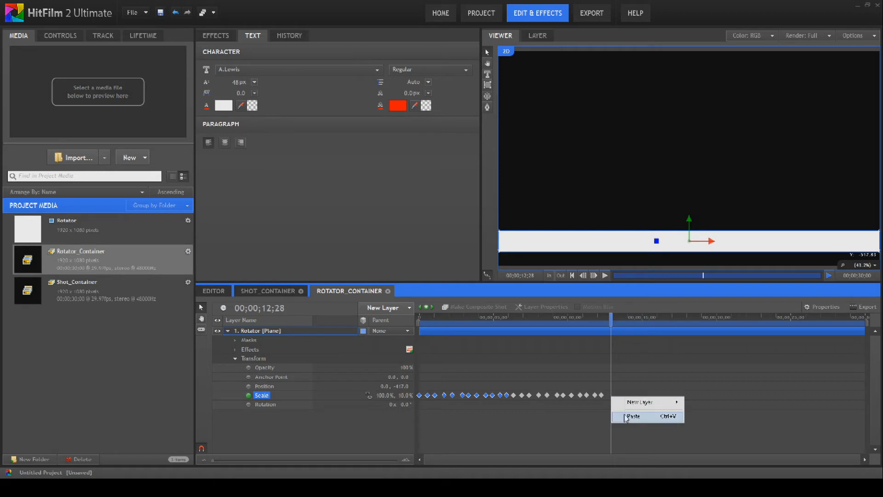
{"action": "left_click", "coordinate": [632, 416]}
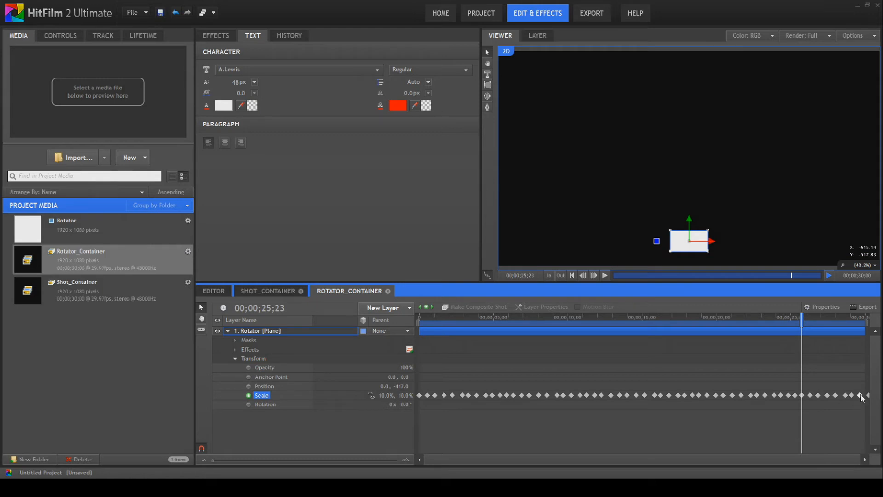
{"action": "mouse_move", "coordinate": [815, 419]}
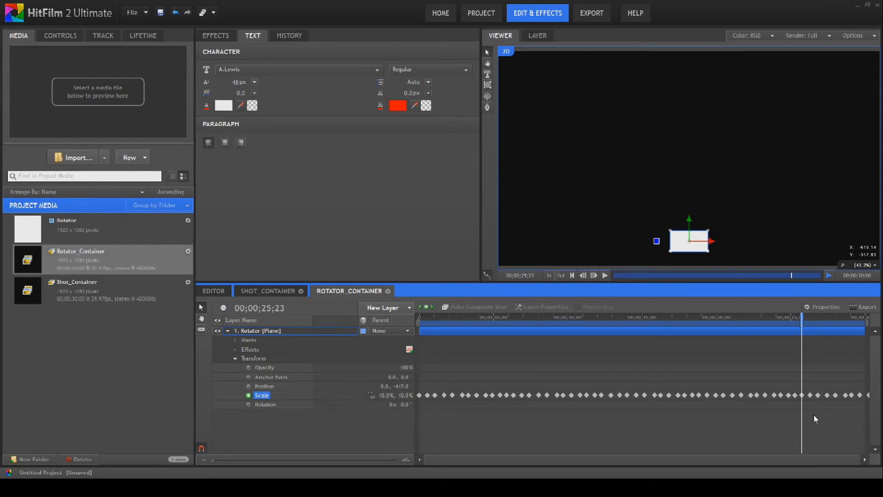
{"action": "mouse_move", "coordinate": [854, 400]}
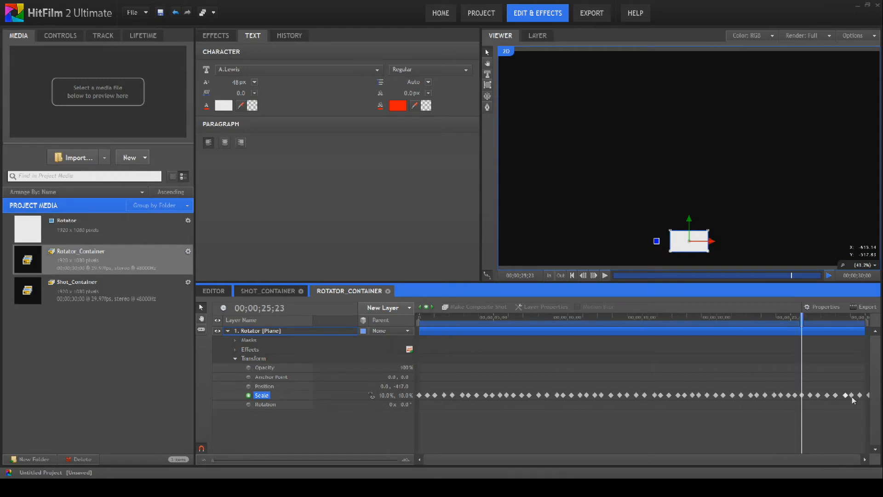
{"action": "mouse_move", "coordinate": [829, 405]}
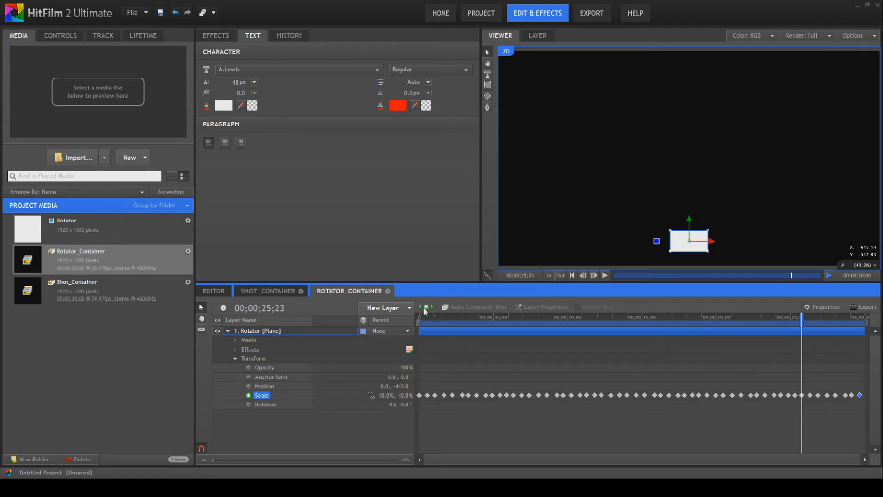
Step: Adjust the final scale keyframe, preview the animation from start, and collapse the Rotator layer
{"action": "left_click", "coordinate": [426, 308]}
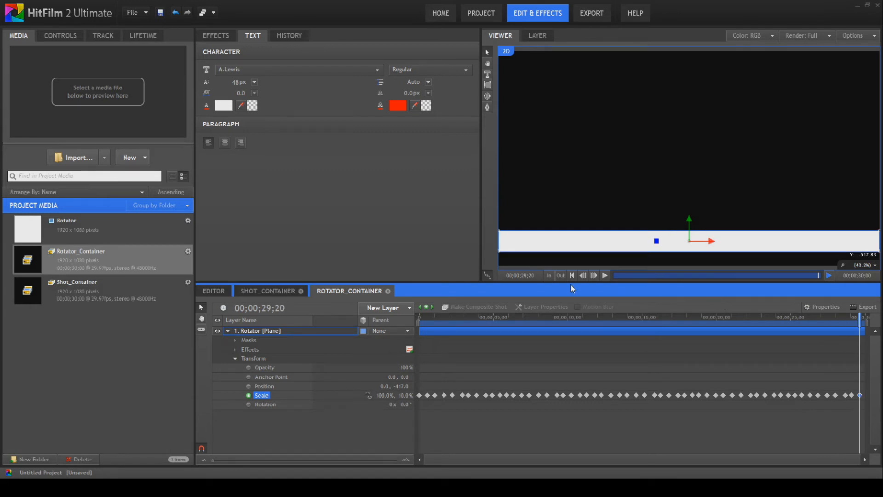
{"action": "mouse_move", "coordinate": [572, 276]}
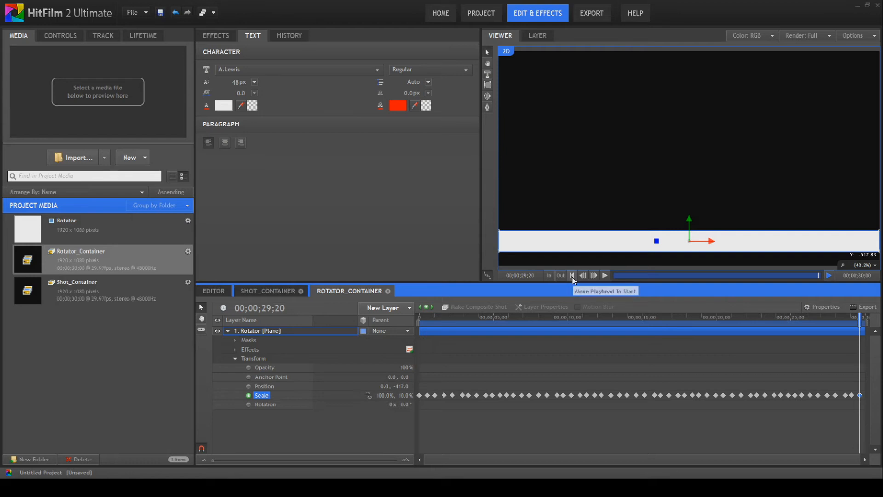
{"action": "left_click", "coordinate": [606, 275]}
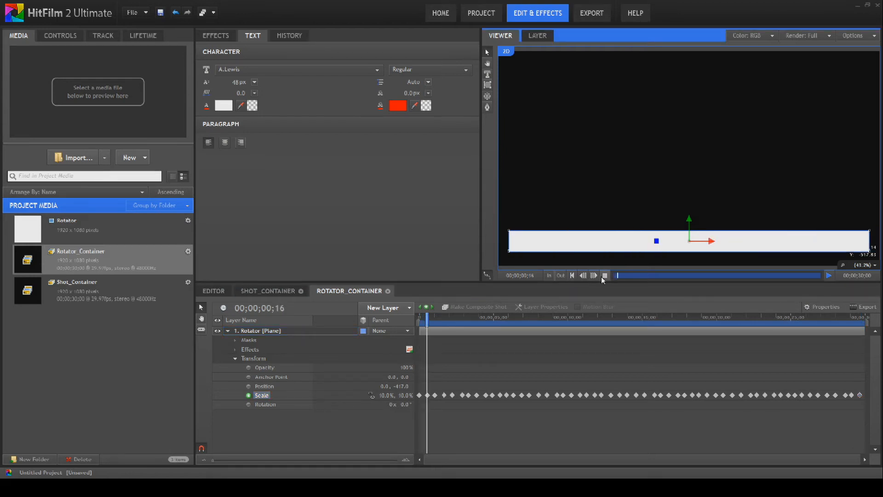
{"action": "left_click", "coordinate": [604, 276]}
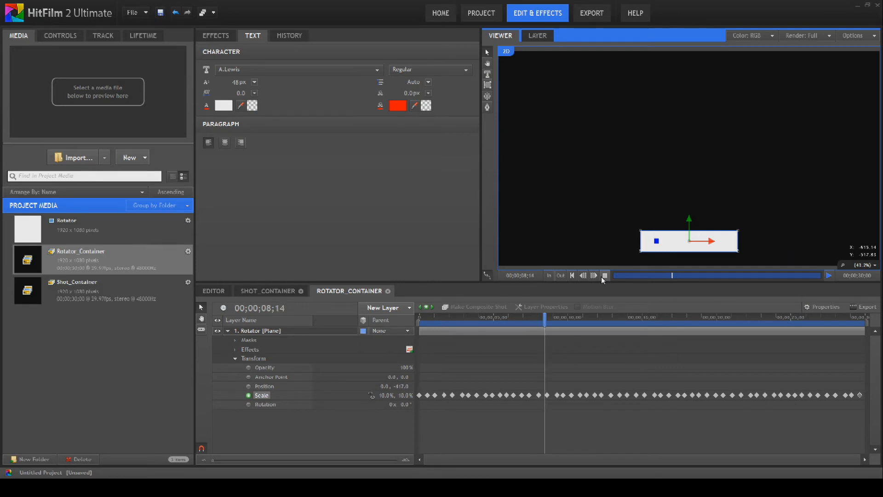
{"action": "left_click", "coordinate": [572, 276]}
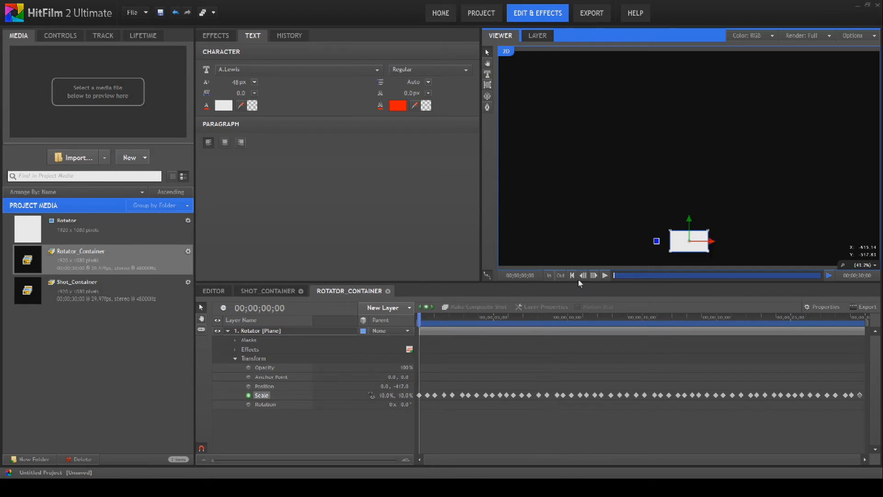
{"action": "left_click", "coordinate": [228, 331]}
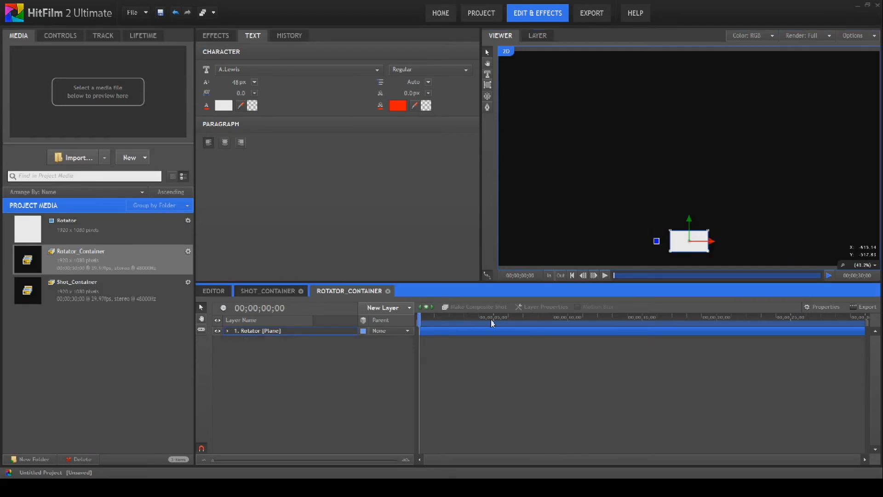
Step: Add a grade layer above the Rotator plane and rename it Circulizer
{"action": "left_click", "coordinate": [385, 308]}
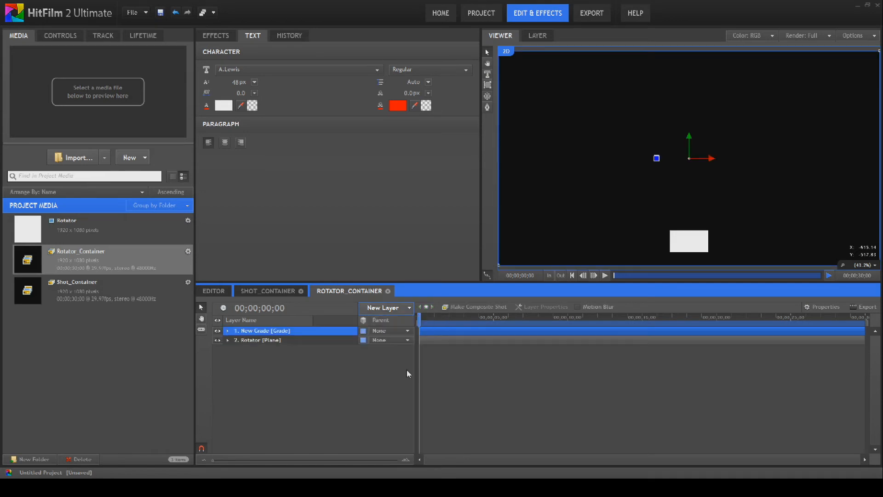
{"action": "right_click", "coordinate": [262, 330]}
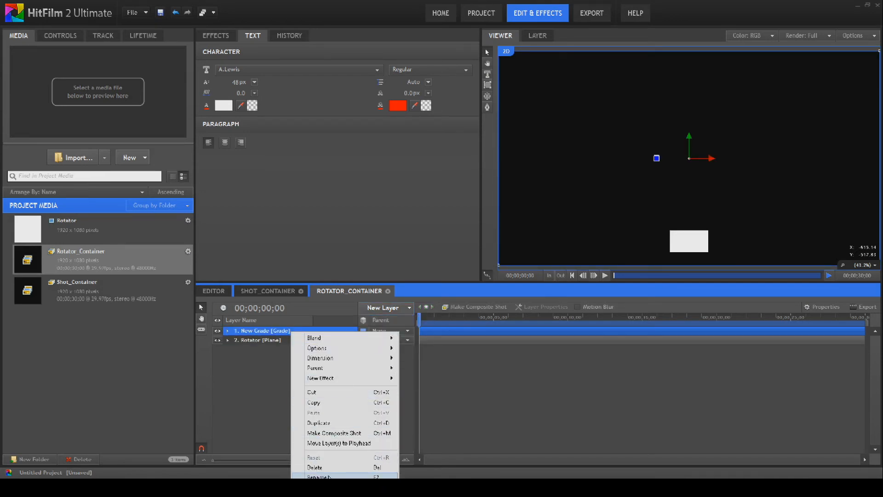
{"action": "left_click", "coordinate": [318, 476]}
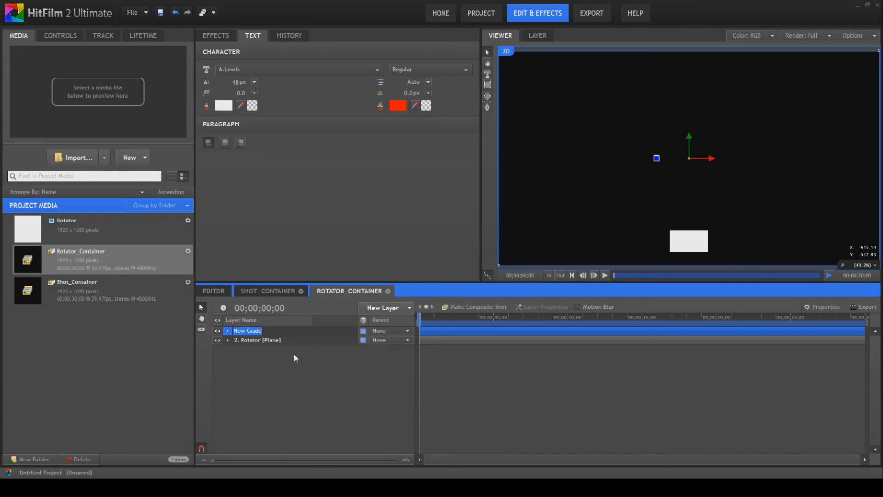
{"action": "mouse_move", "coordinate": [301, 352]}
{"action": "type", "text": "Circulizer"}
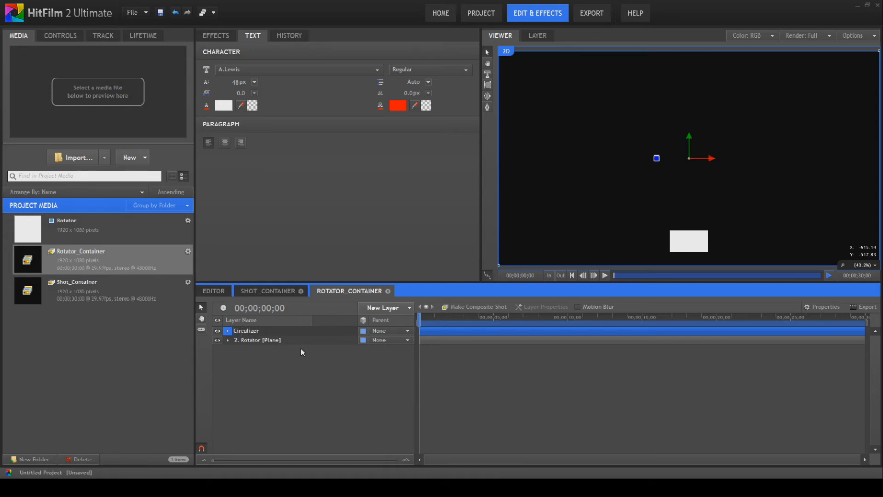
{"action": "left_click", "coordinate": [247, 330]}
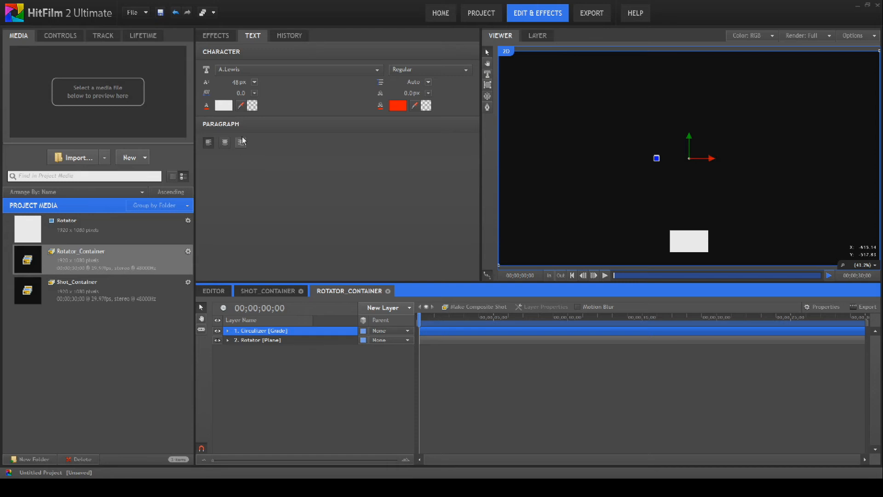
Step: Apply the Warp > Polar Warp effect to the Circulizer layer and preview the arc
{"action": "left_click", "coordinate": [215, 36]}
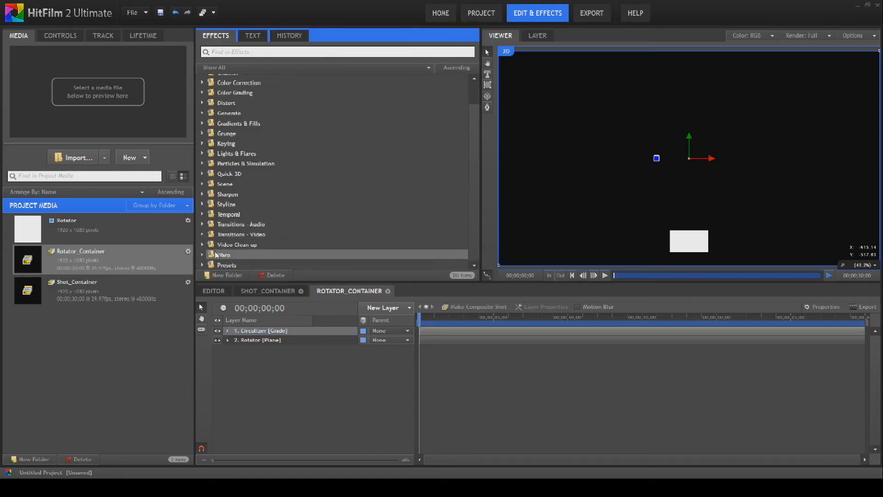
{"action": "left_click", "coordinate": [223, 254]}
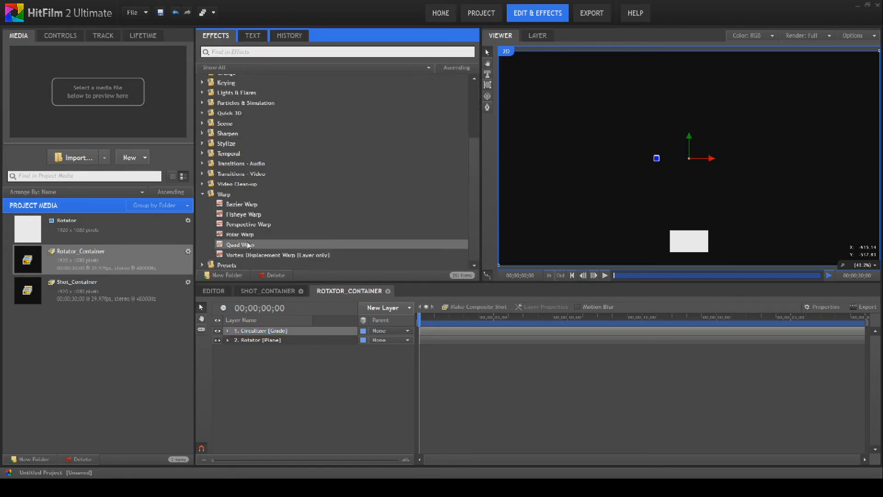
{"action": "double_click", "coordinate": [239, 234]}
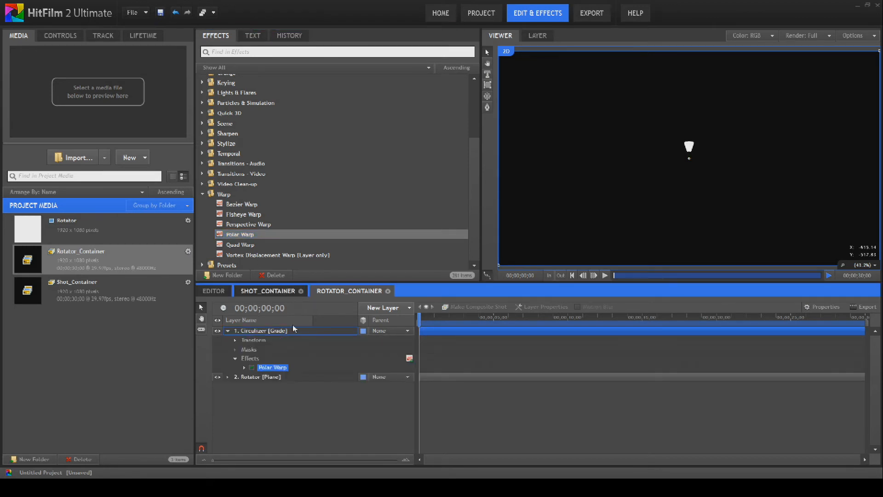
{"action": "left_click", "coordinate": [605, 275]}
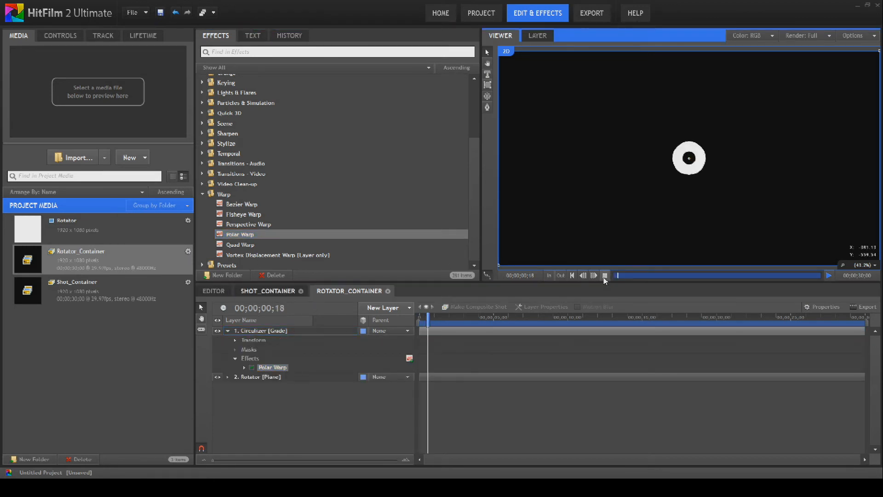
{"action": "left_click", "coordinate": [604, 275]}
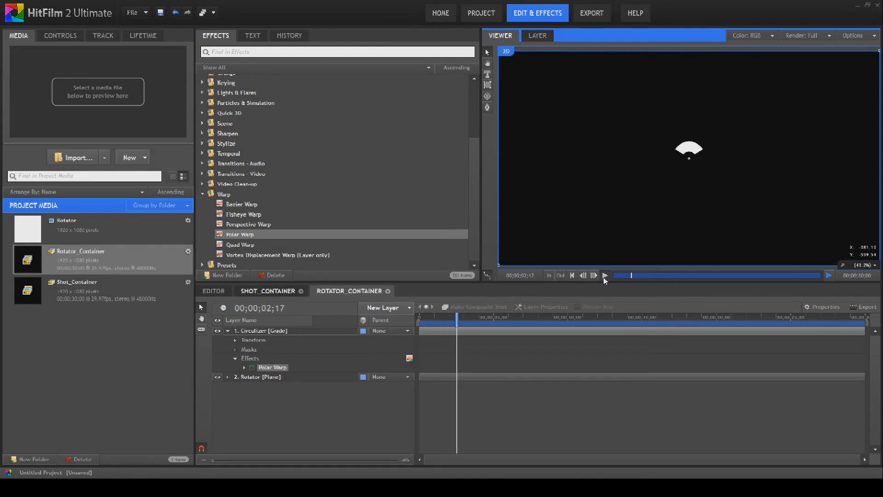
{"action": "left_click", "coordinate": [59, 36]}
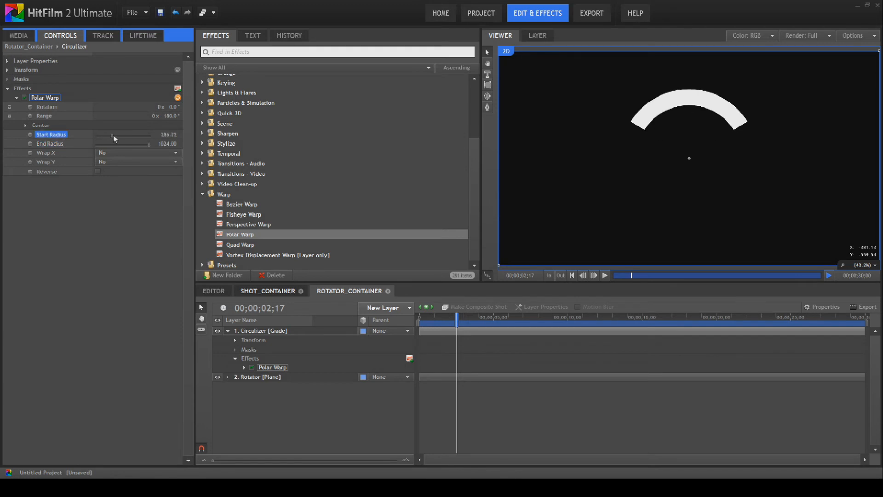
Step: Raise Polar Warp start radius to 389.12, preview, rewind, and close Rotator_Container
{"action": "left_click_drag", "start_coordinate": [130, 138], "coordinate": [116, 138]}
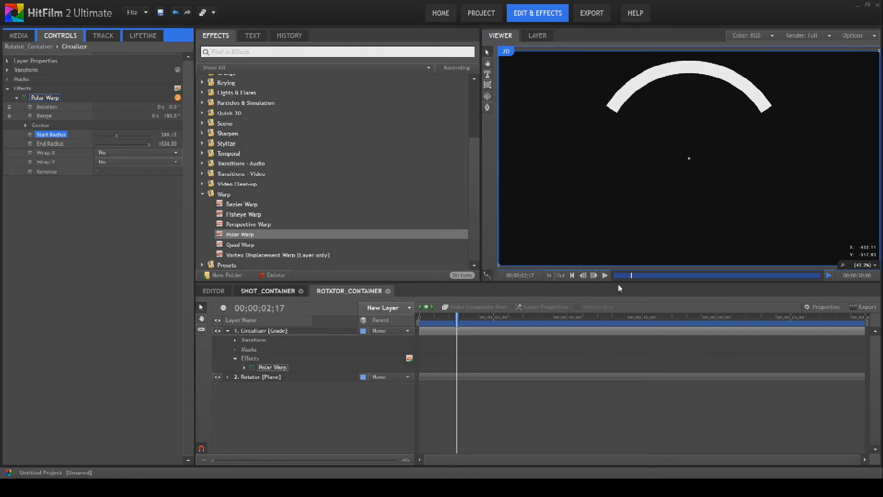
{"action": "left_click", "coordinate": [605, 275]}
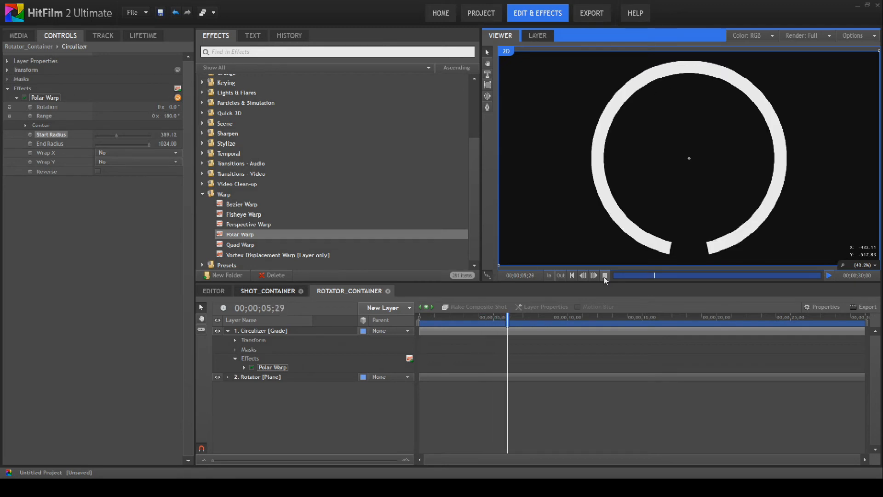
{"action": "left_click", "coordinate": [605, 276]}
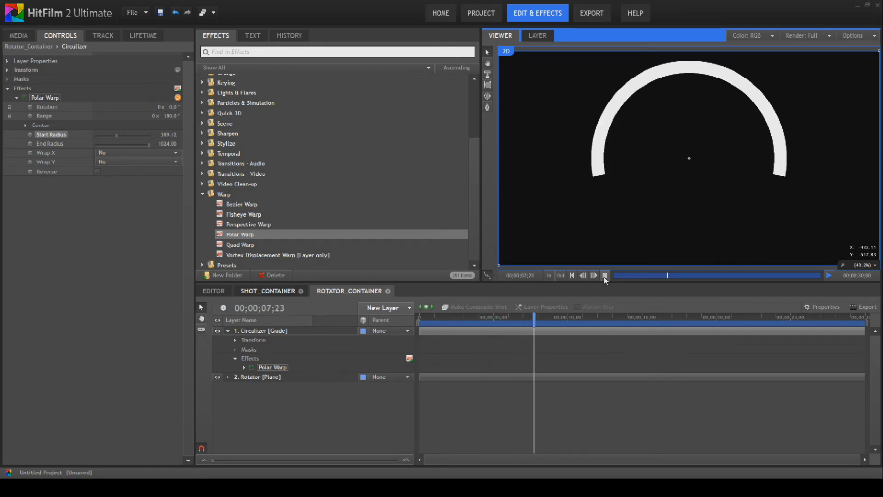
{"action": "left_click", "coordinate": [605, 275]}
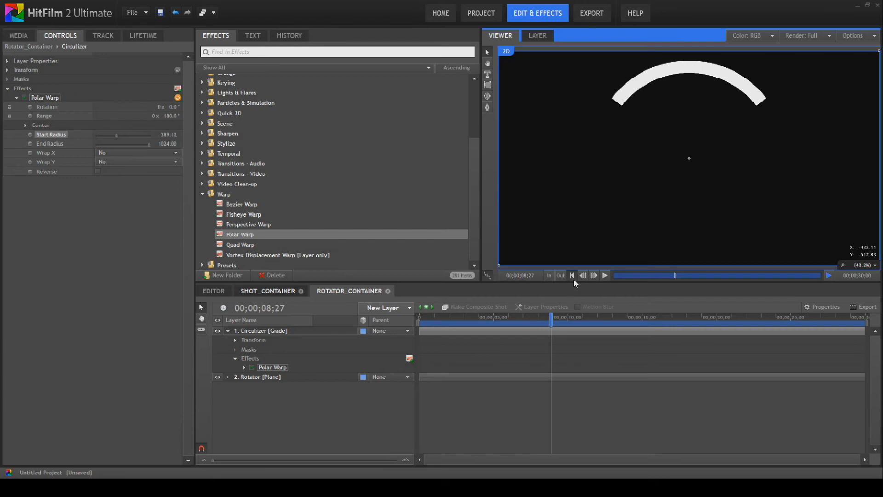
{"action": "left_click", "coordinate": [572, 275]}
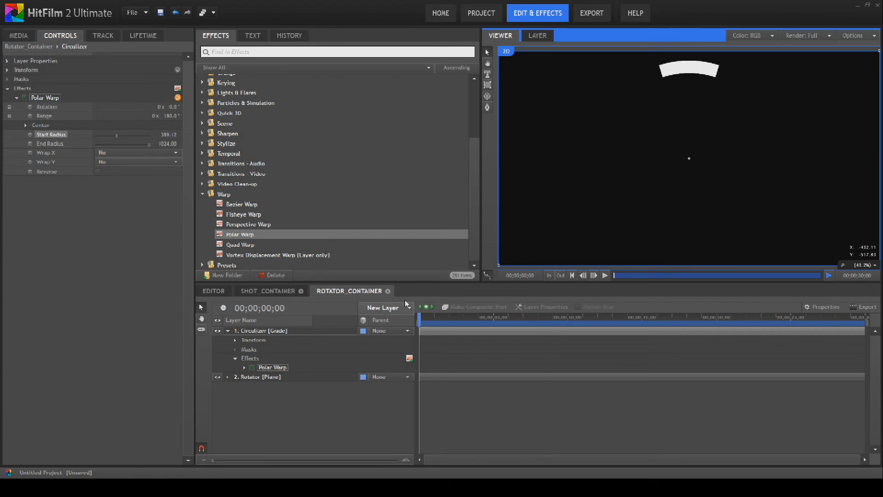
{"action": "left_click", "coordinate": [388, 290]}
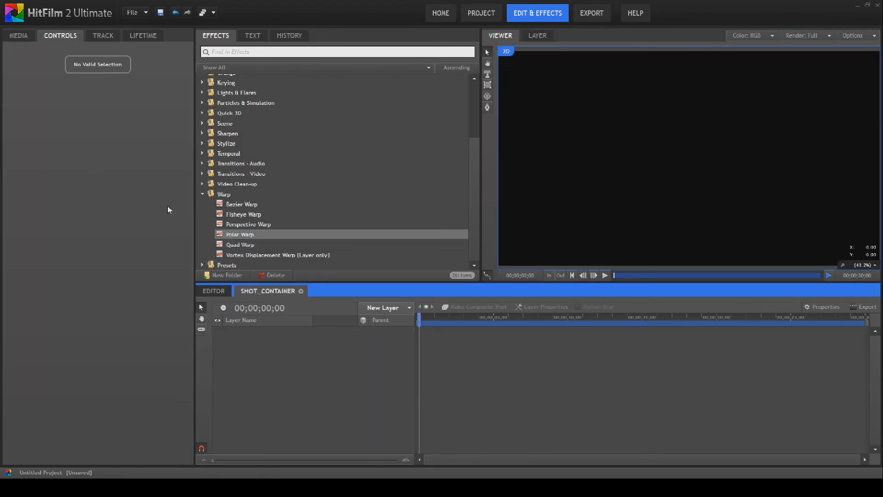
Step: Keyframe Rotator_Container's rotation from 0 on the first frame to 15 turns at the end
{"action": "left_click", "coordinate": [17, 35]}
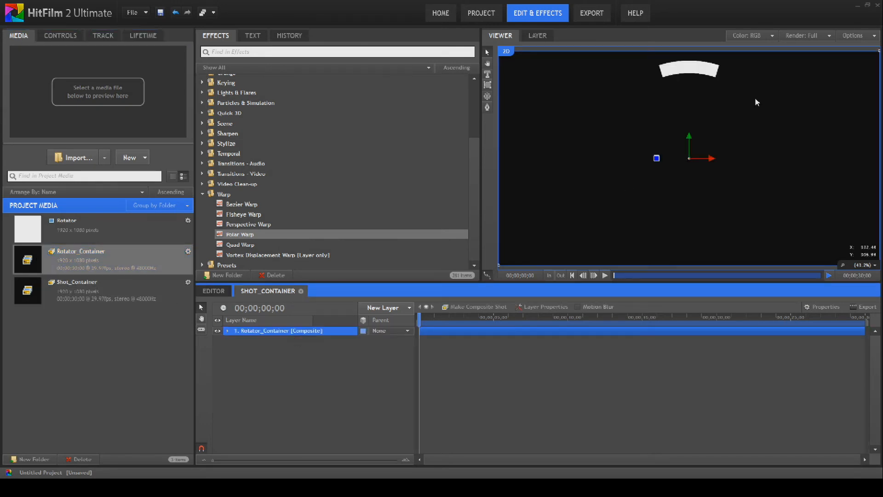
{"action": "left_click", "coordinate": [228, 331]}
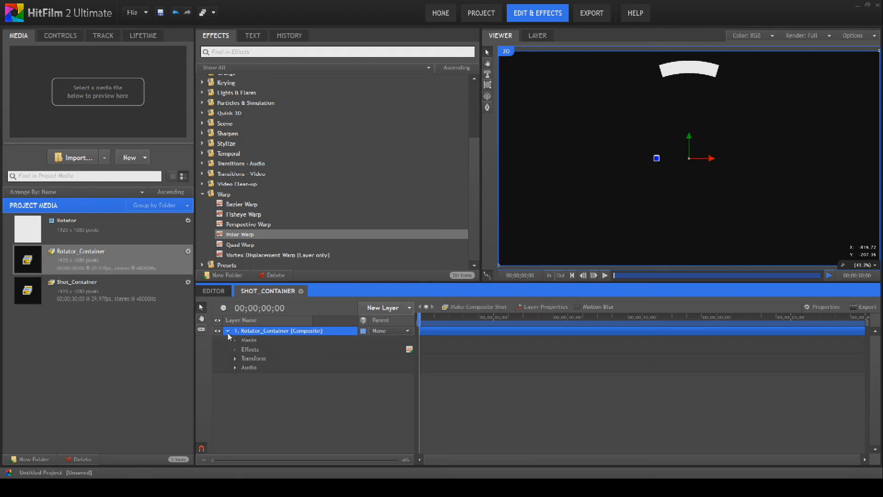
{"action": "left_click", "coordinate": [236, 358]}
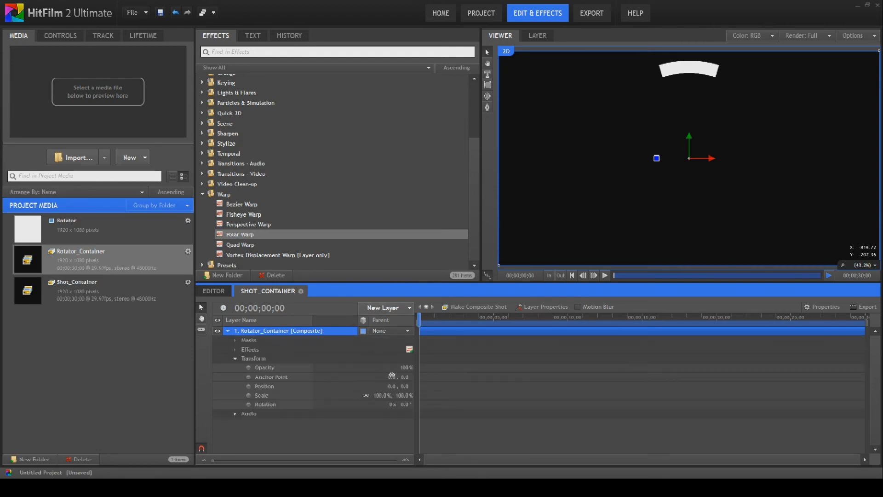
{"action": "left_click", "coordinate": [266, 404]}
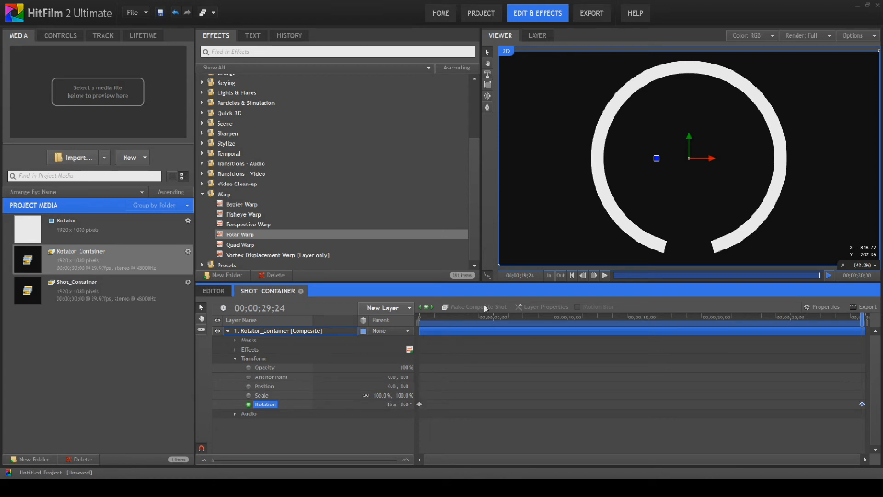
{"action": "mouse_move", "coordinate": [583, 393]}
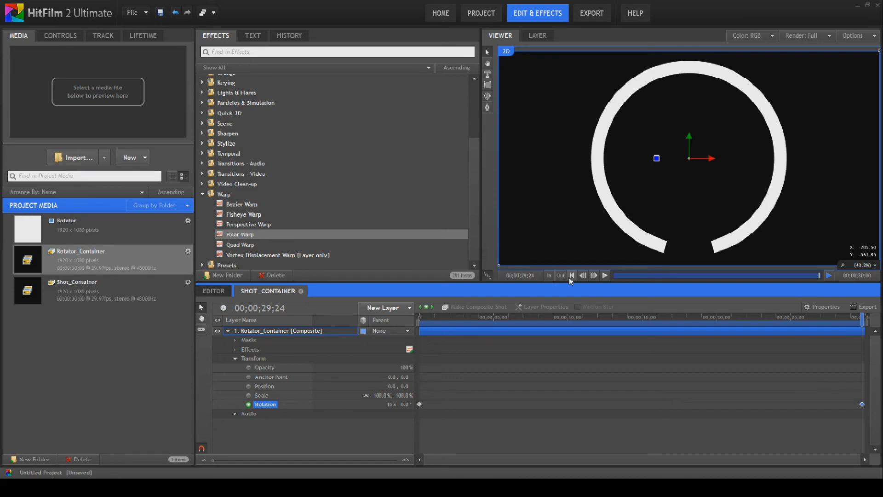
Step: Preview the spinning ring from the start of the shot
{"action": "left_click", "coordinate": [606, 275]}
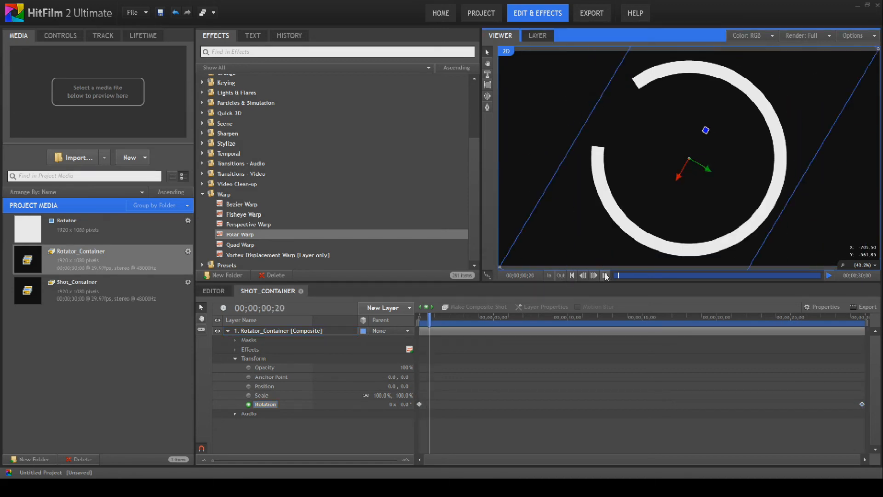
{"action": "left_click", "coordinate": [605, 276]}
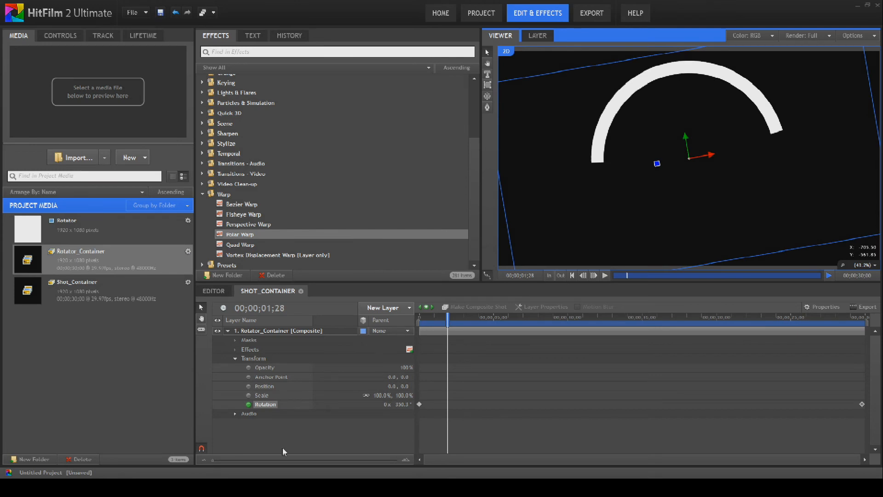
{"action": "left_click", "coordinate": [604, 275]}
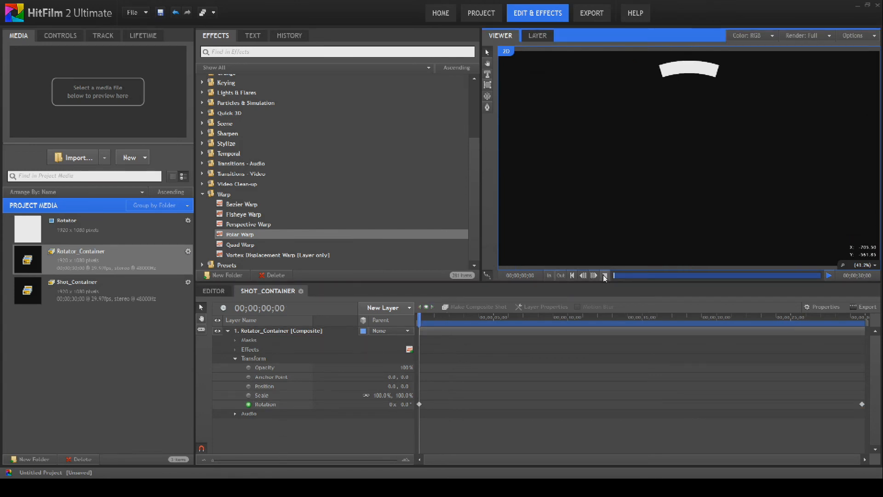
{"action": "left_click", "coordinate": [605, 276]}
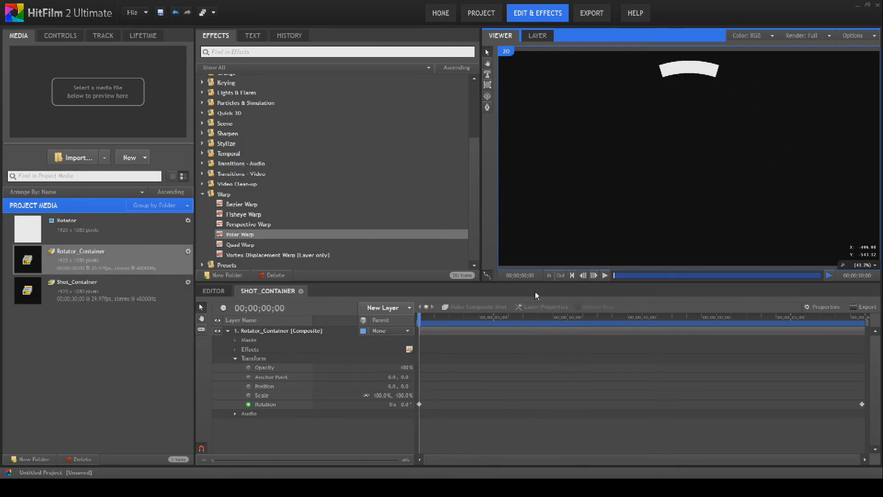
Step: Duplicate the Rotator_Container layer
{"action": "left_click", "coordinate": [228, 330]}
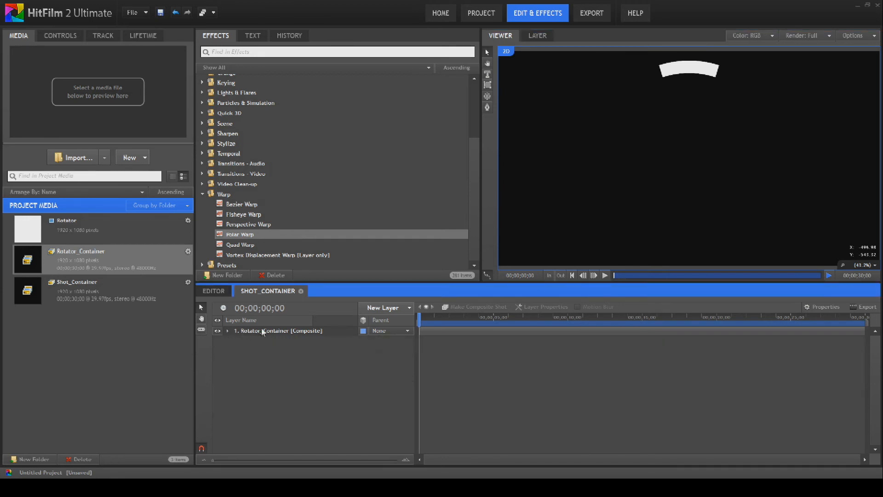
{"action": "right_click", "coordinate": [278, 331]}
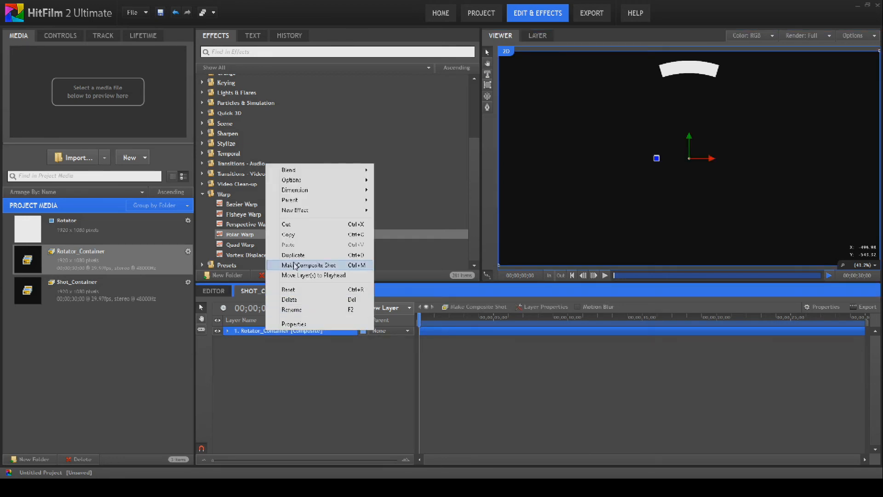
{"action": "left_click", "coordinate": [293, 254]}
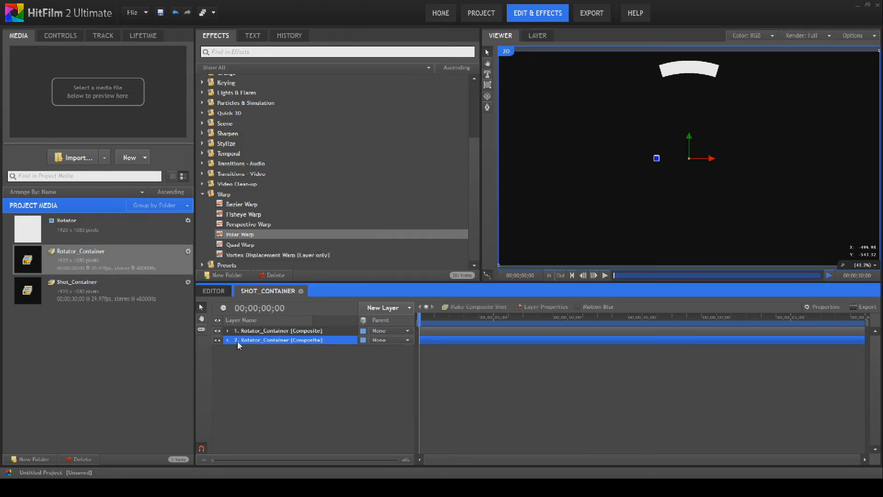
Step: Scale the duplicate layer to 82% and preview the nested rings
{"action": "left_click", "coordinate": [228, 340]}
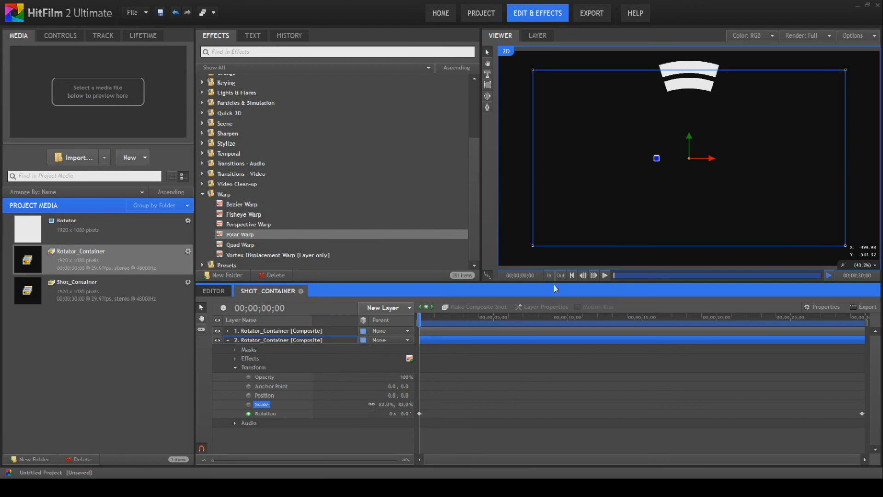
{"action": "left_click", "coordinate": [264, 395]}
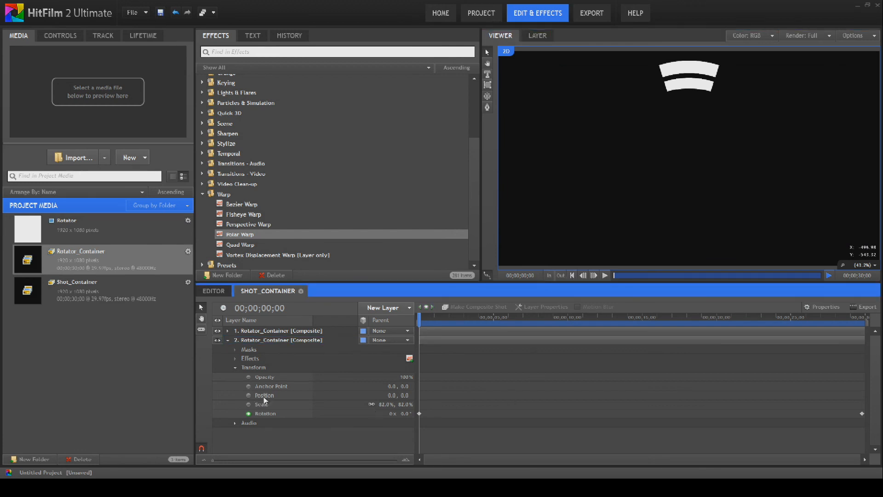
{"action": "left_click", "coordinate": [604, 275]}
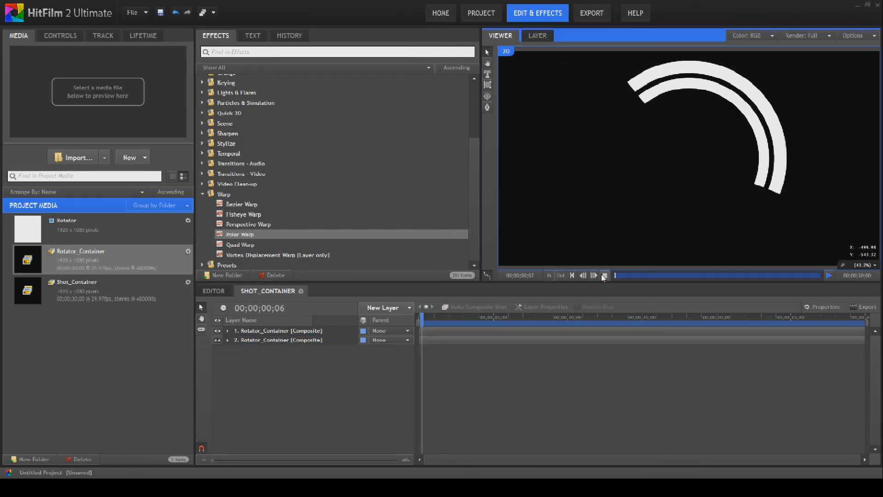
{"action": "left_click", "coordinate": [603, 275]}
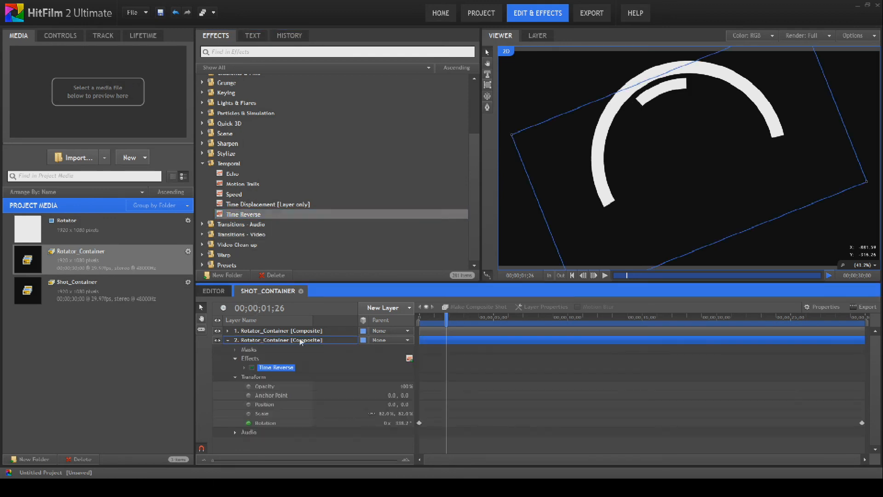
Step: Play the two nested rings from the first frame to check they counter-rotate
{"action": "left_click", "coordinate": [228, 339]}
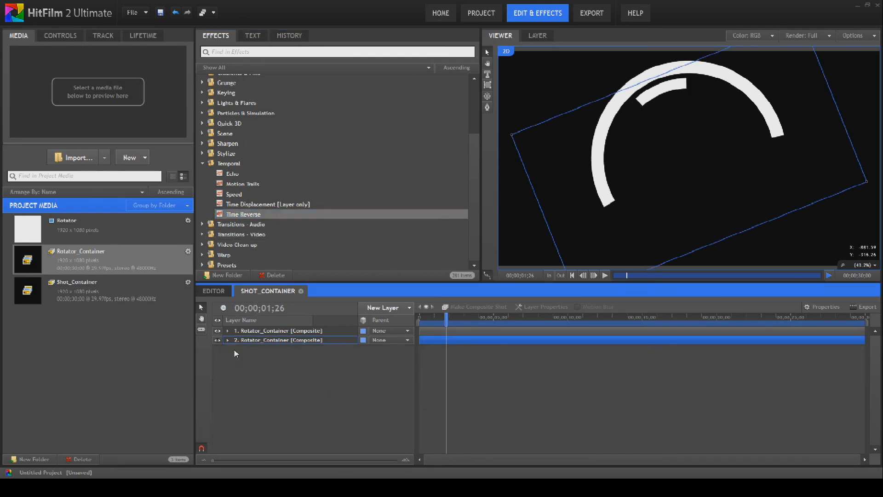
{"action": "left_click", "coordinate": [572, 275]}
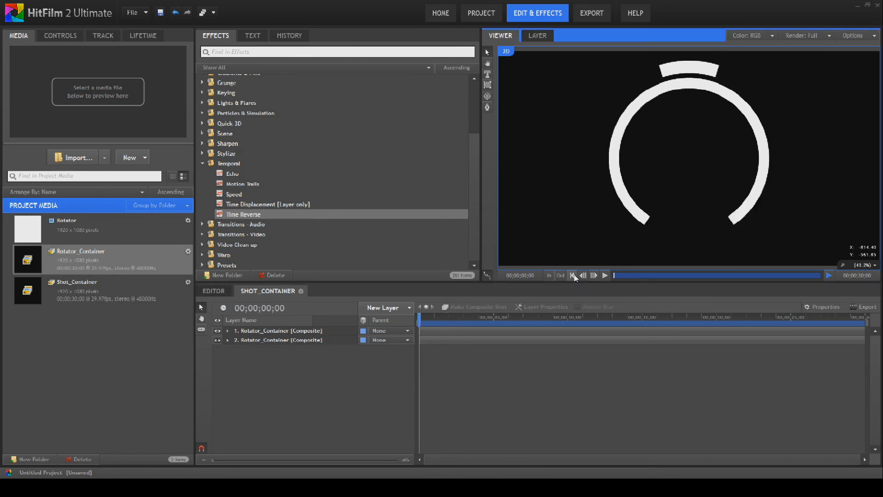
{"action": "left_click", "coordinate": [604, 276]}
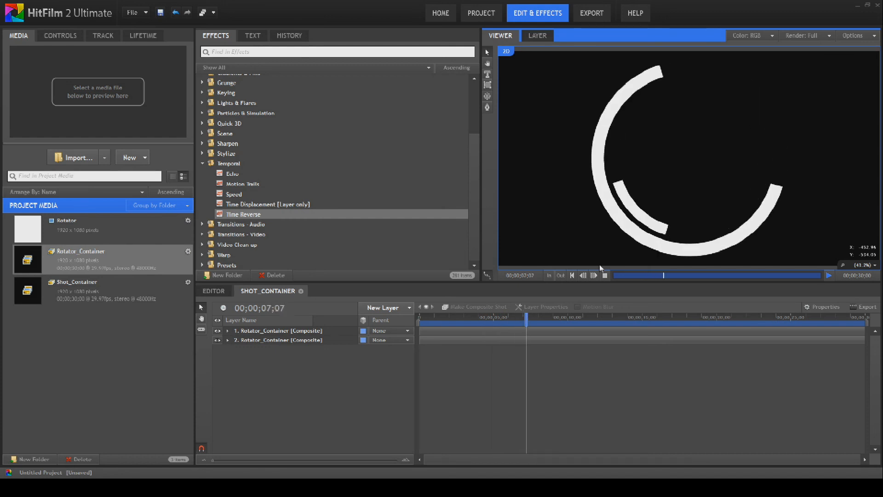
{"action": "left_click", "coordinate": [555, 317]}
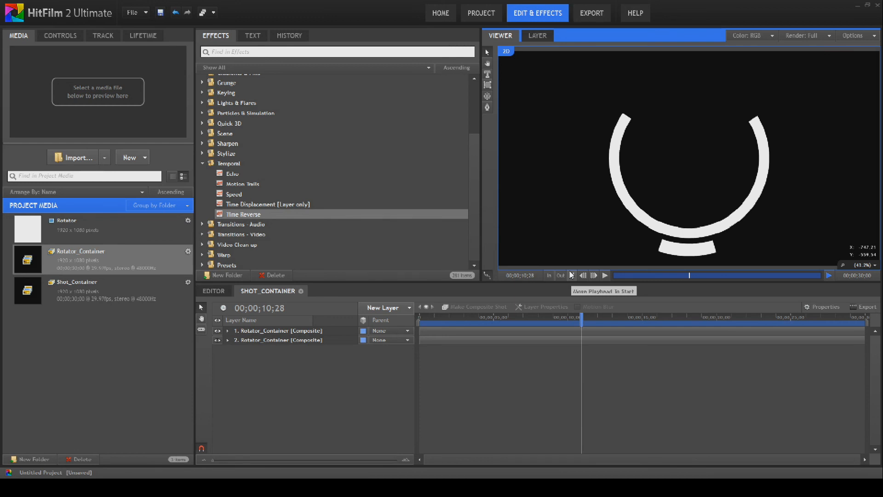
{"action": "mouse_move", "coordinate": [571, 276]}
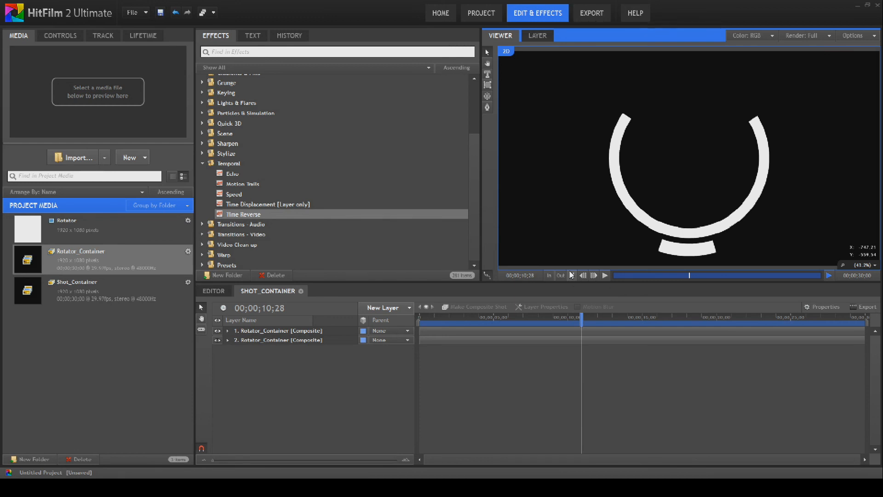
{"action": "left_click", "coordinate": [572, 275]}
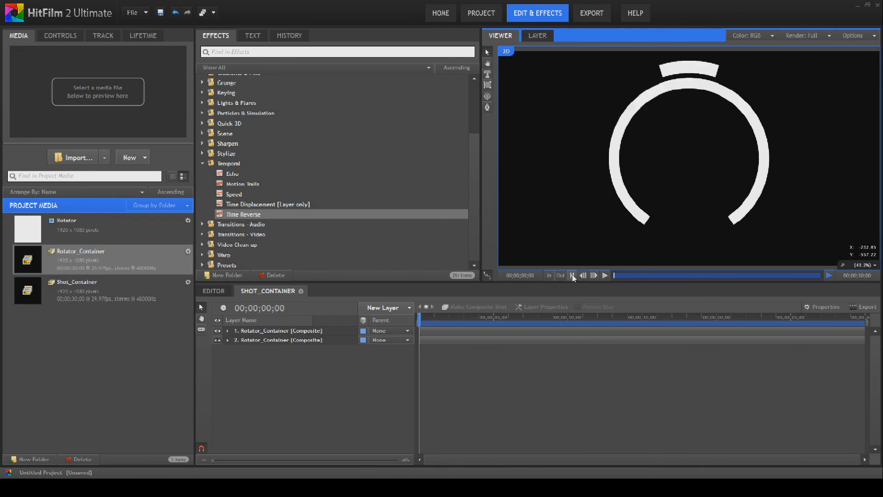
{"action": "left_click", "coordinate": [605, 276]}
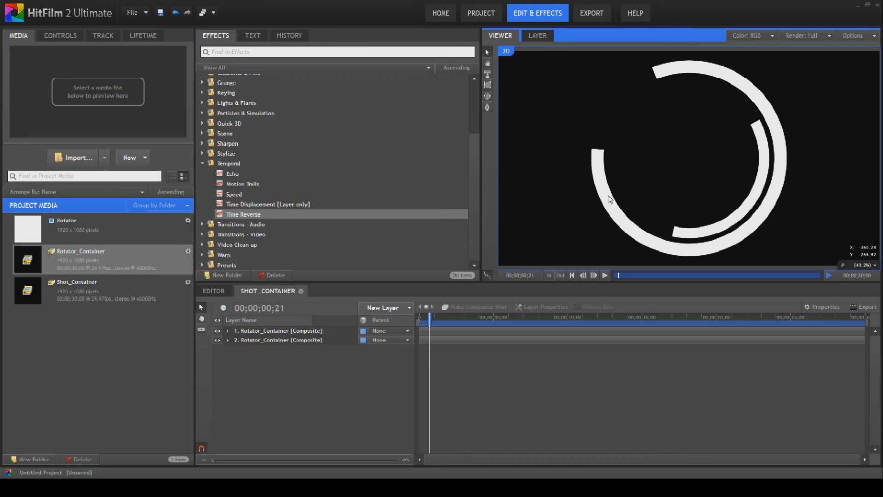
{"action": "mouse_move", "coordinate": [766, 184]}
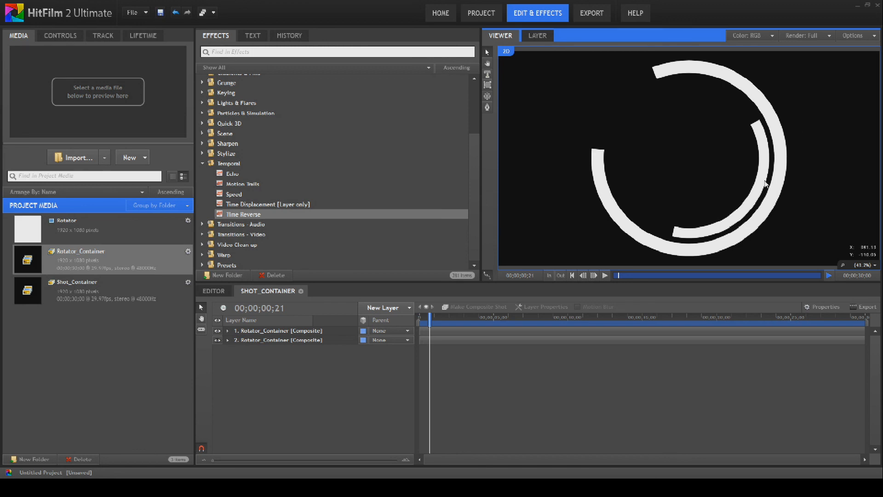
{"action": "mouse_move", "coordinate": [715, 98]}
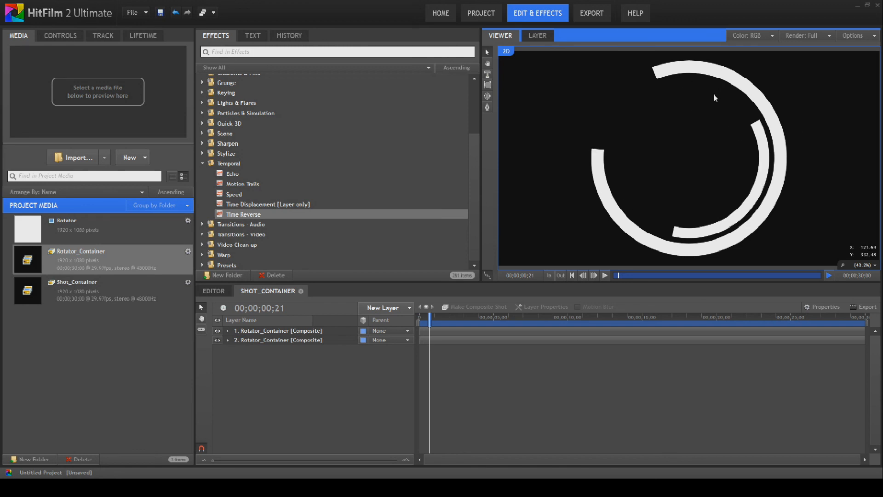
{"action": "mouse_move", "coordinate": [680, 104]}
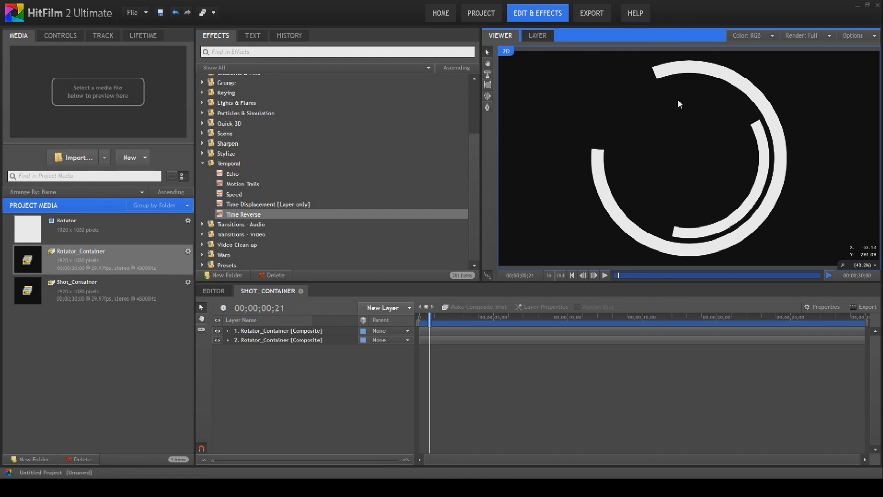
Step: Add a Diffuse blur to the outer ring with radius 57 and raised opacity
{"action": "scroll", "scroll_direction": "up", "scroll_amount": 3}
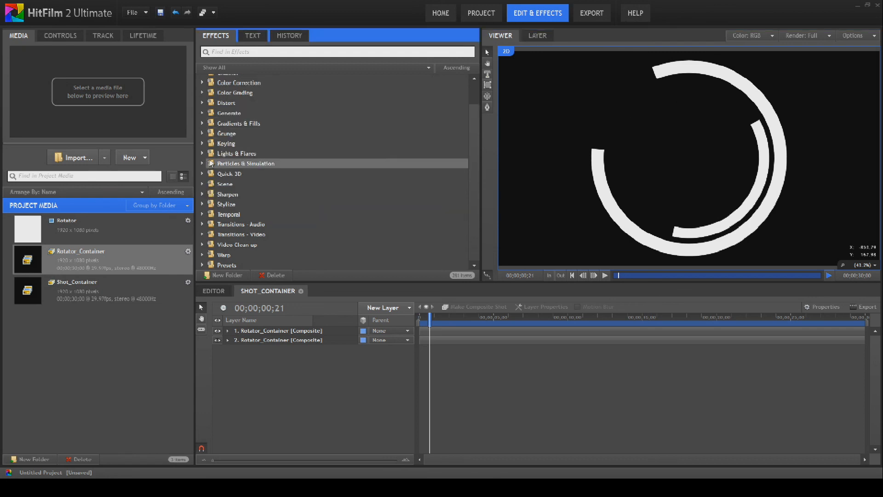
{"action": "left_click", "coordinate": [203, 89]}
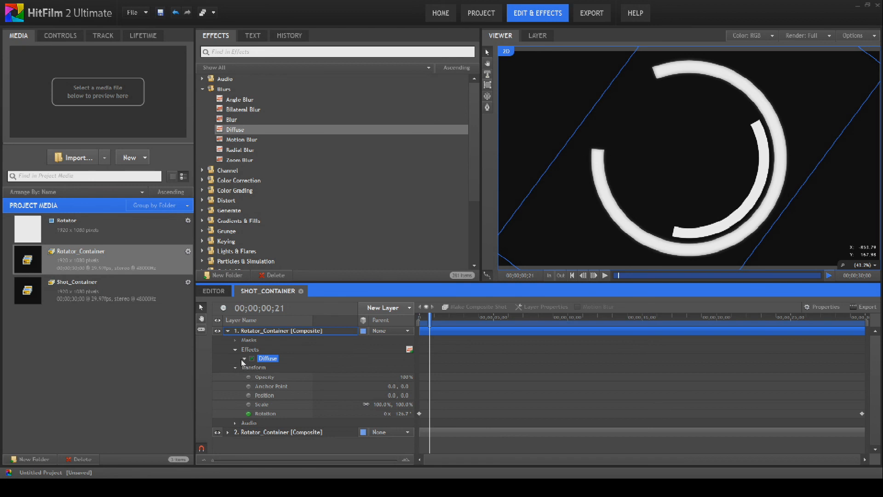
{"action": "left_click", "coordinate": [244, 358]}
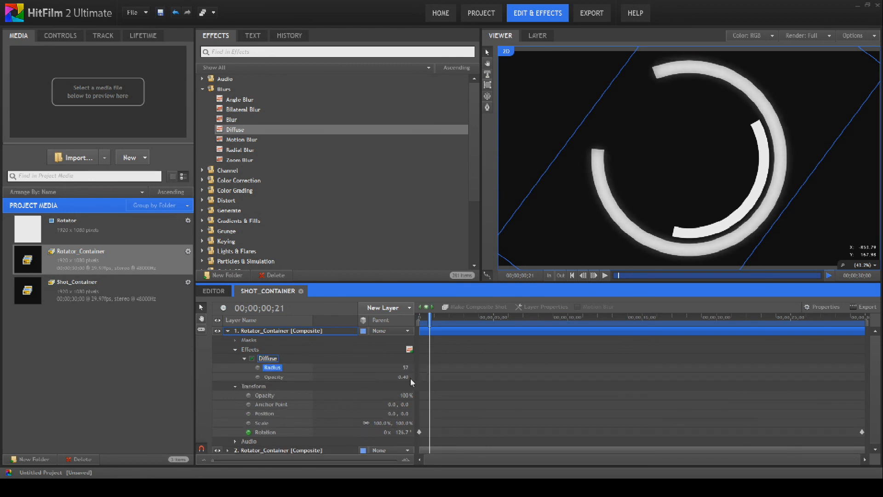
{"action": "left_click", "coordinate": [274, 377]}
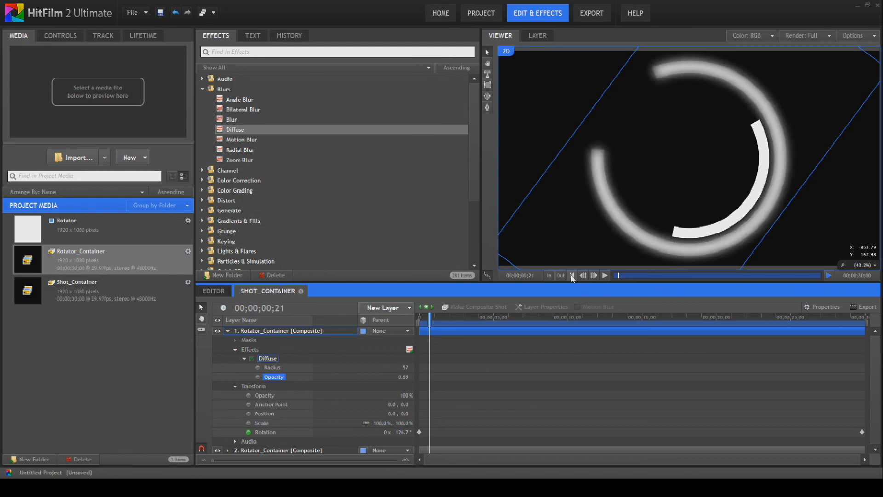
{"action": "left_click", "coordinate": [572, 276]}
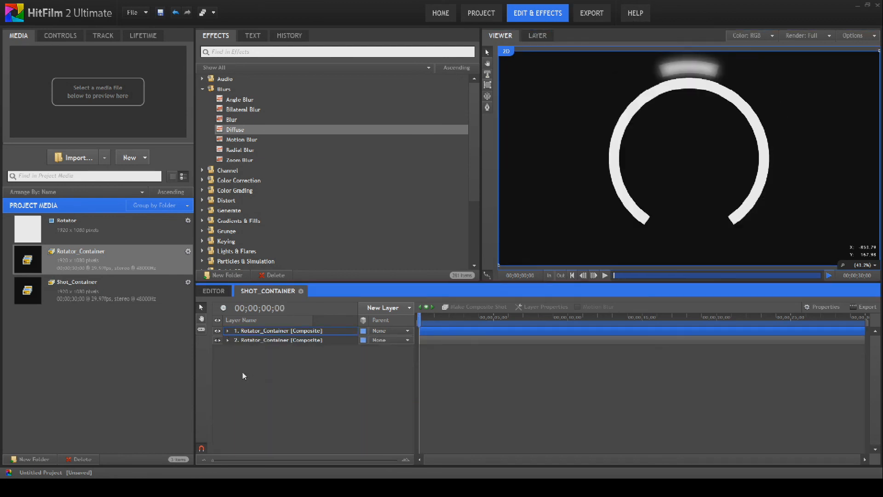
{"action": "left_click", "coordinate": [605, 276]}
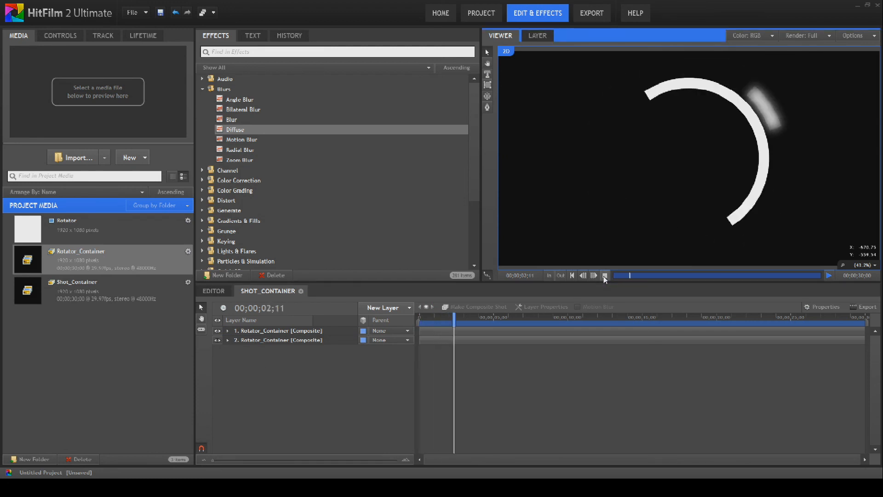
{"action": "left_click", "coordinate": [604, 276]}
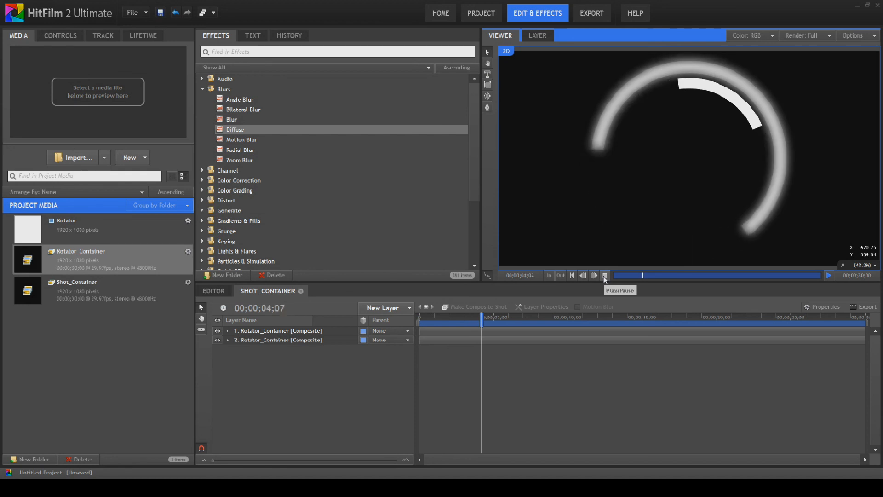
{"action": "left_click", "coordinate": [605, 275]}
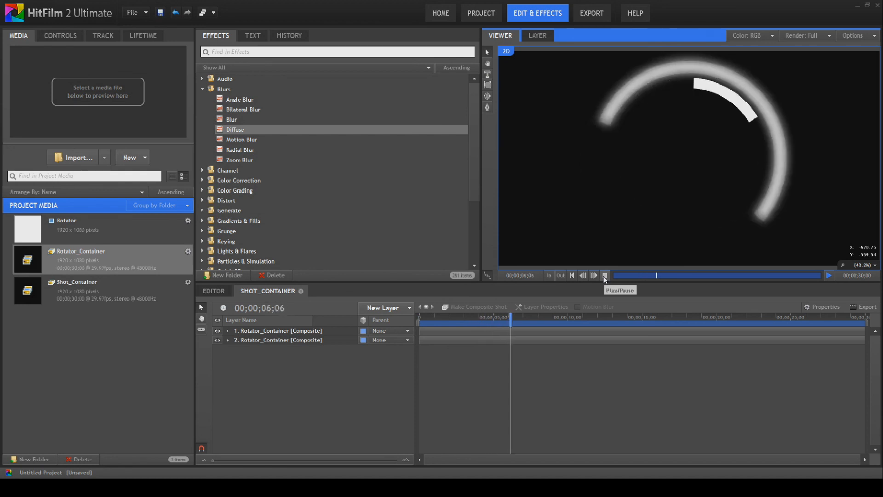
{"action": "left_click", "coordinate": [571, 275]}
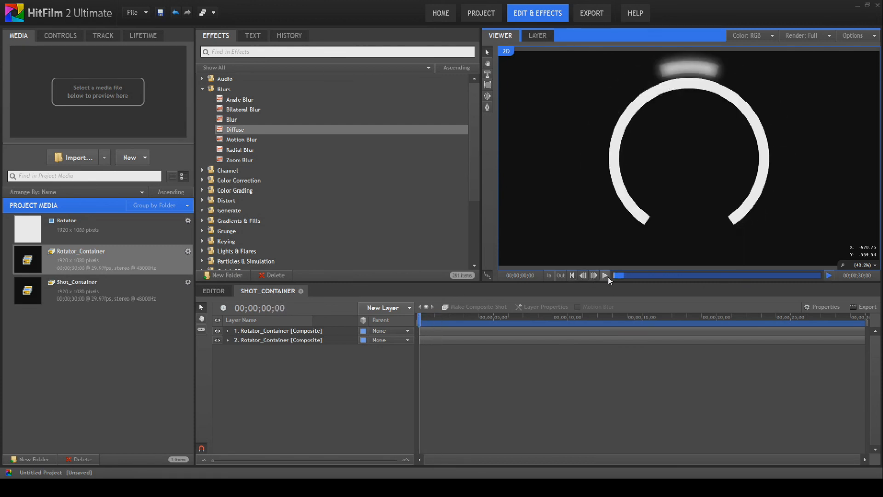
{"action": "left_click", "coordinate": [605, 276]}
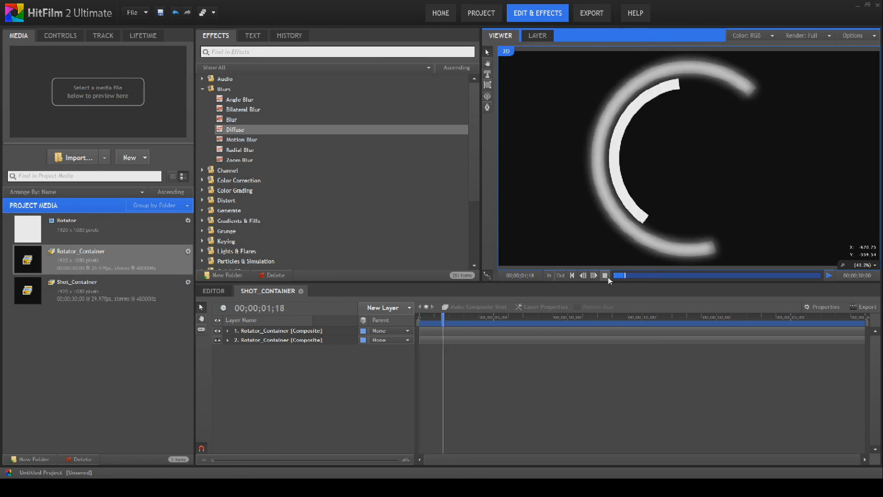
{"action": "left_click", "coordinate": [572, 275]}
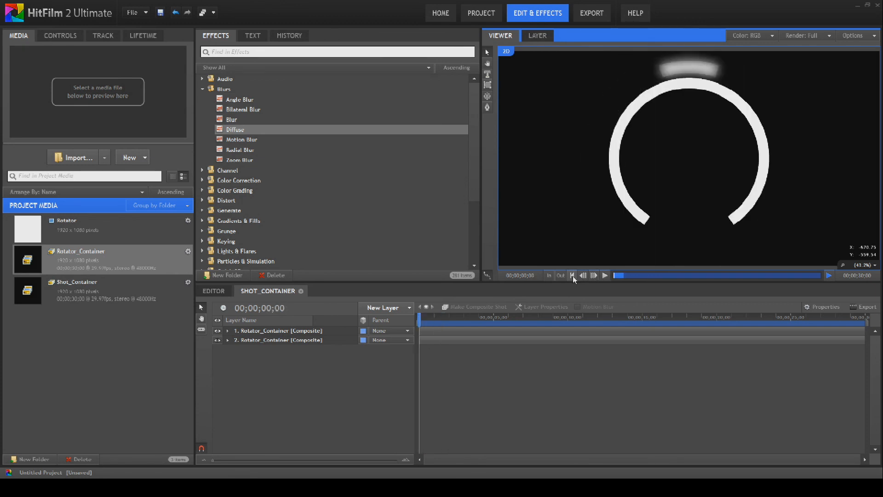